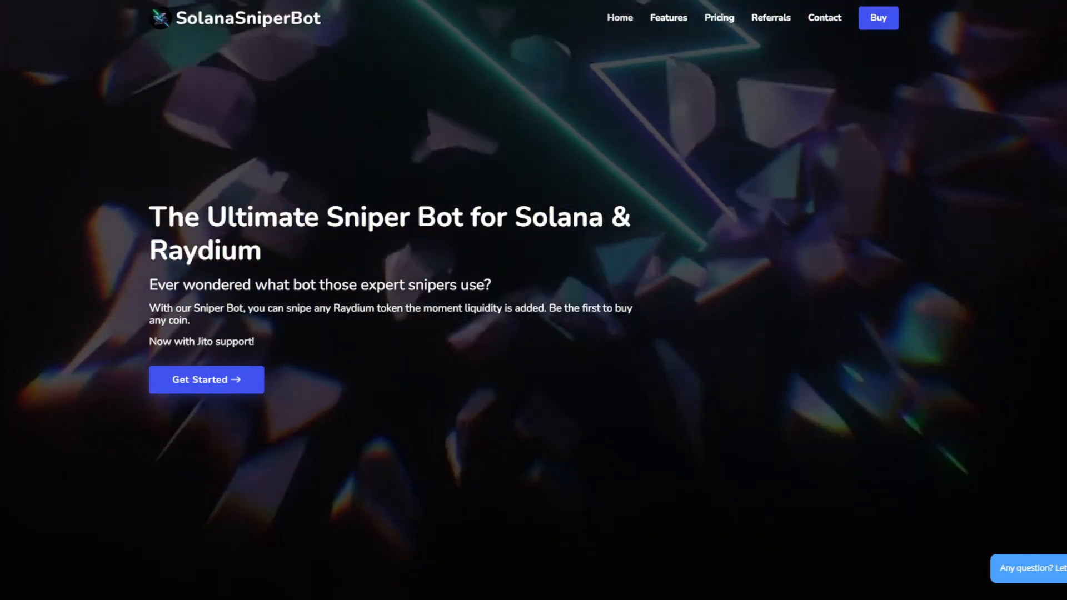
Scroll the homepage down to the 'All this & much more coming soon...' features list.
scroll("down", 3)
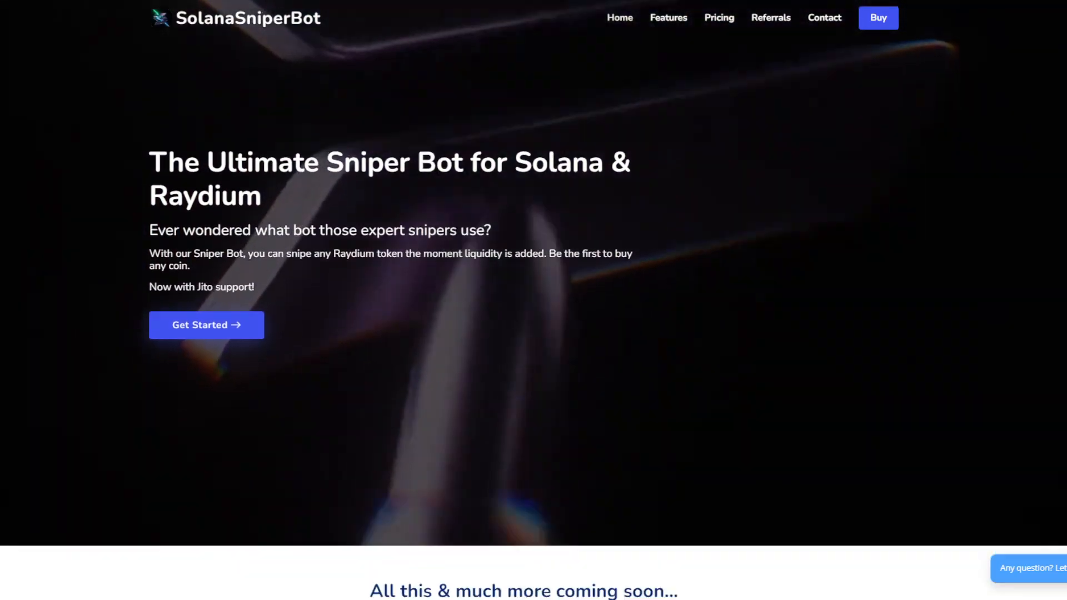
scroll("down", 3)
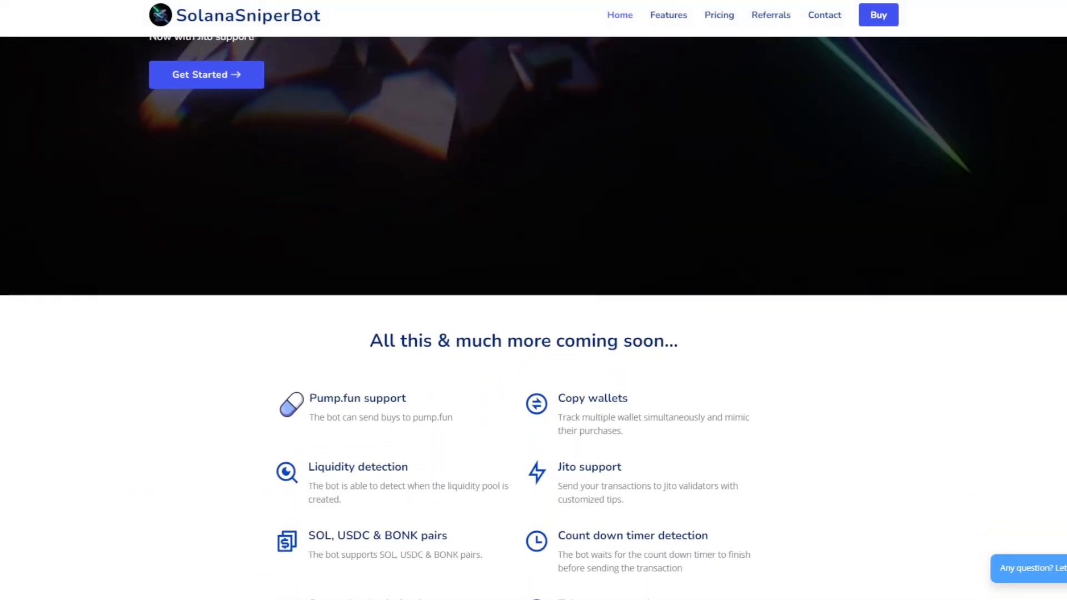
scroll("down", 3)
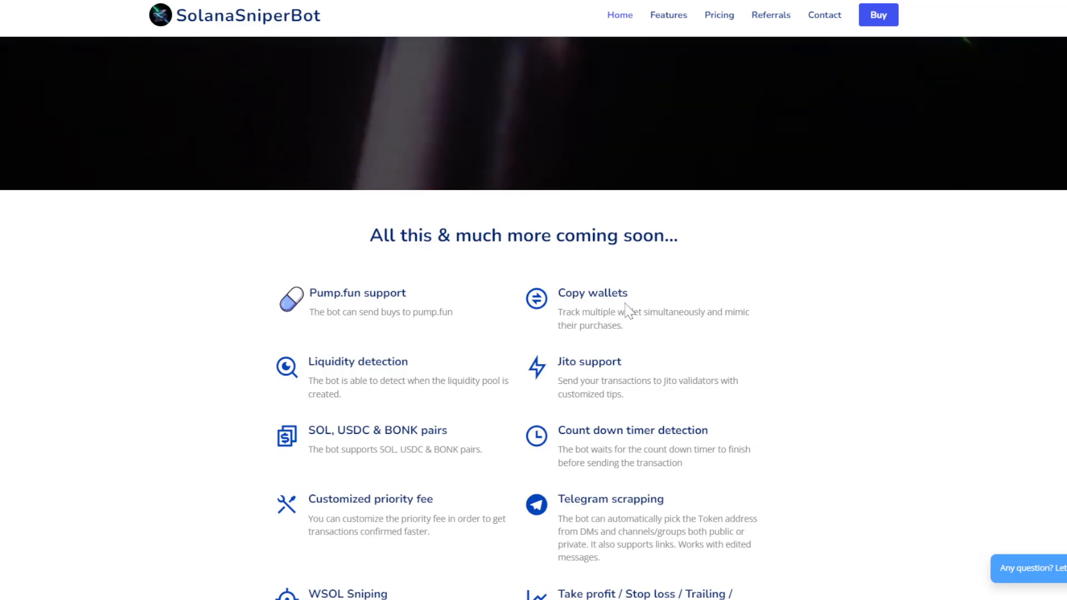
mouse_move(652, 314)
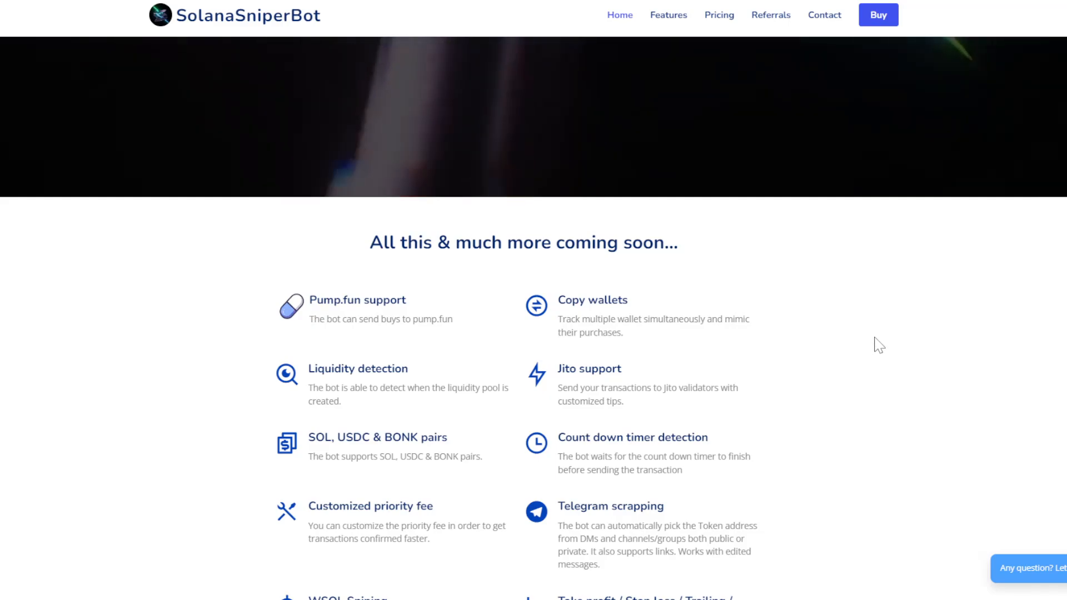
mouse_move(836, 354)
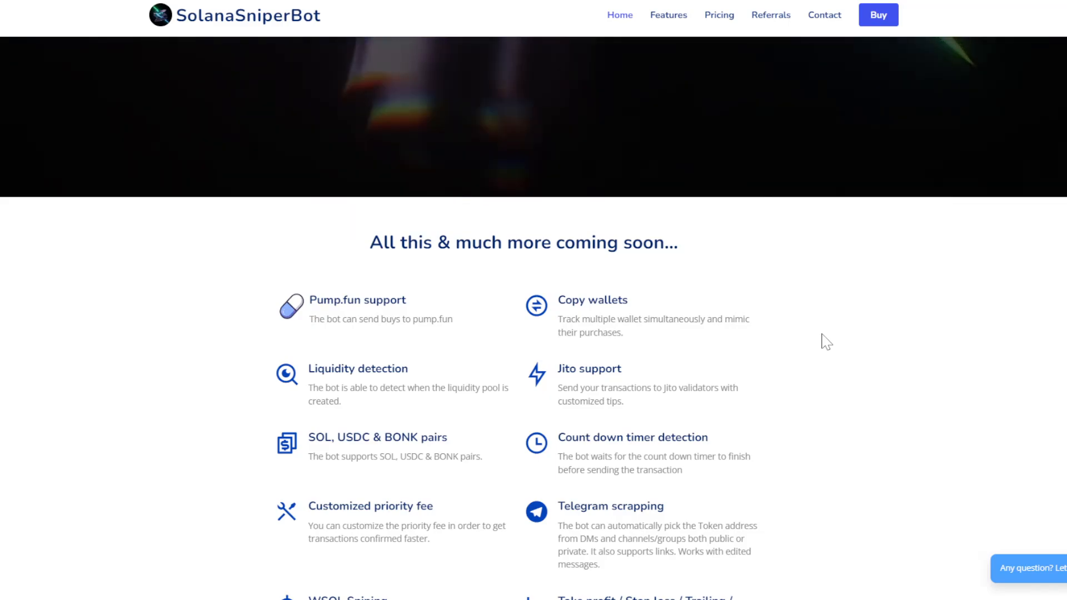
mouse_move(1046, 206)
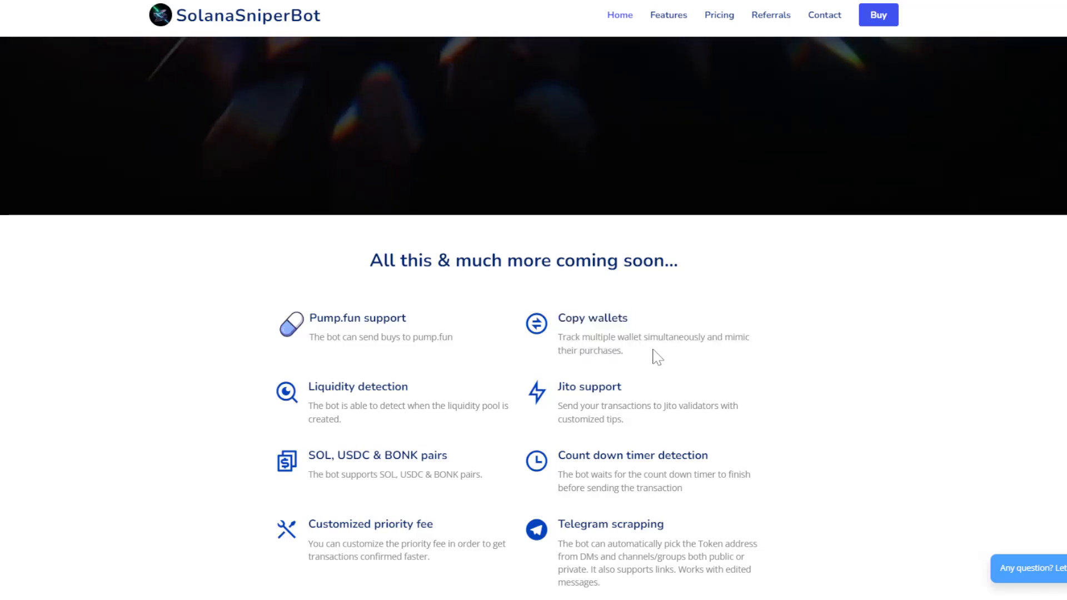
mouse_move(834, 287)
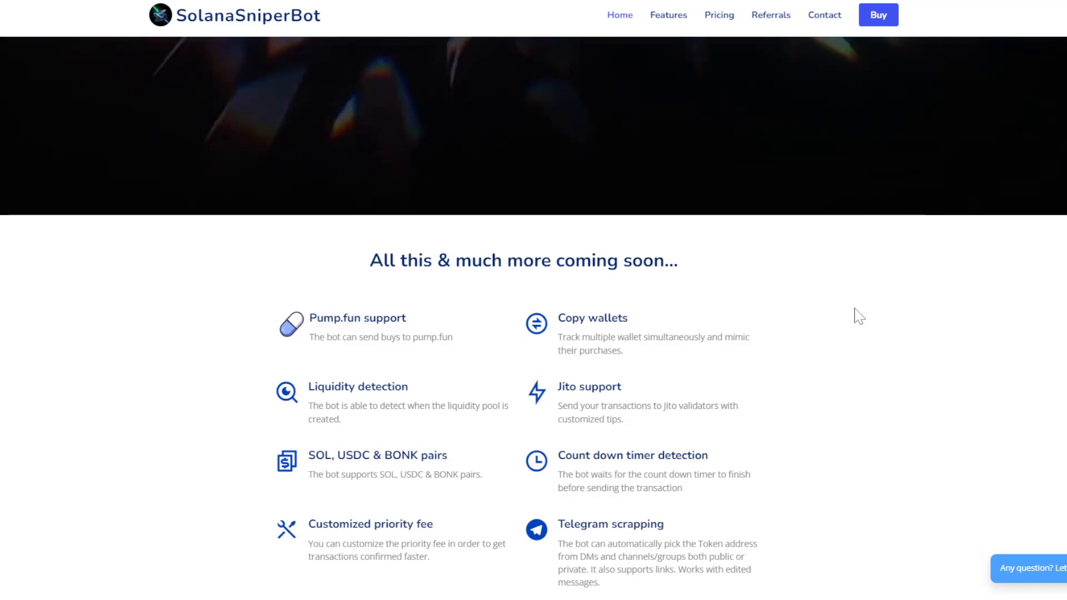
mouse_move(863, 321)
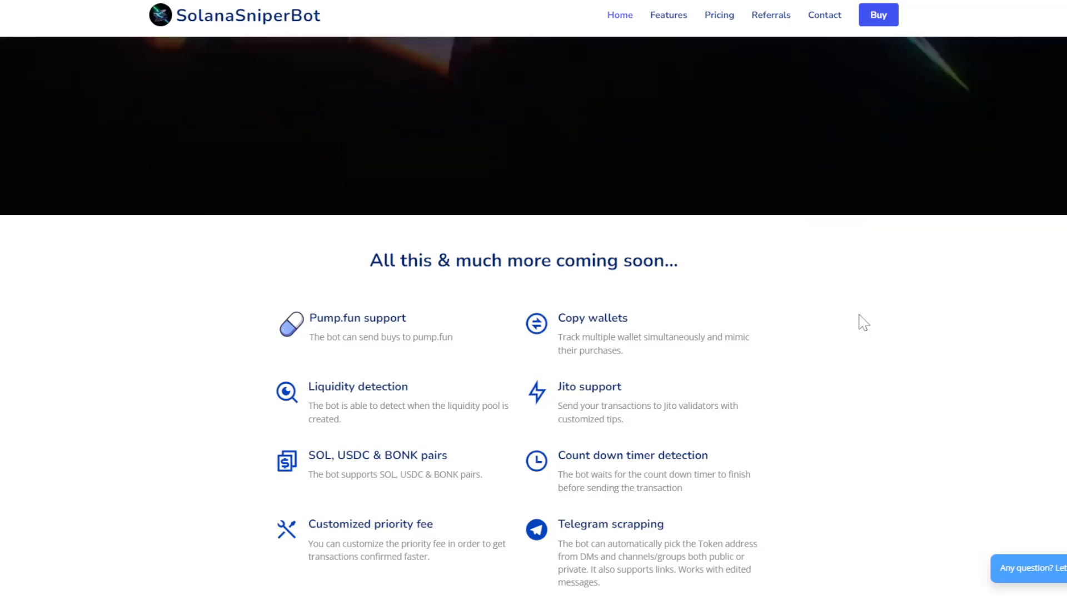
mouse_move(885, 327)
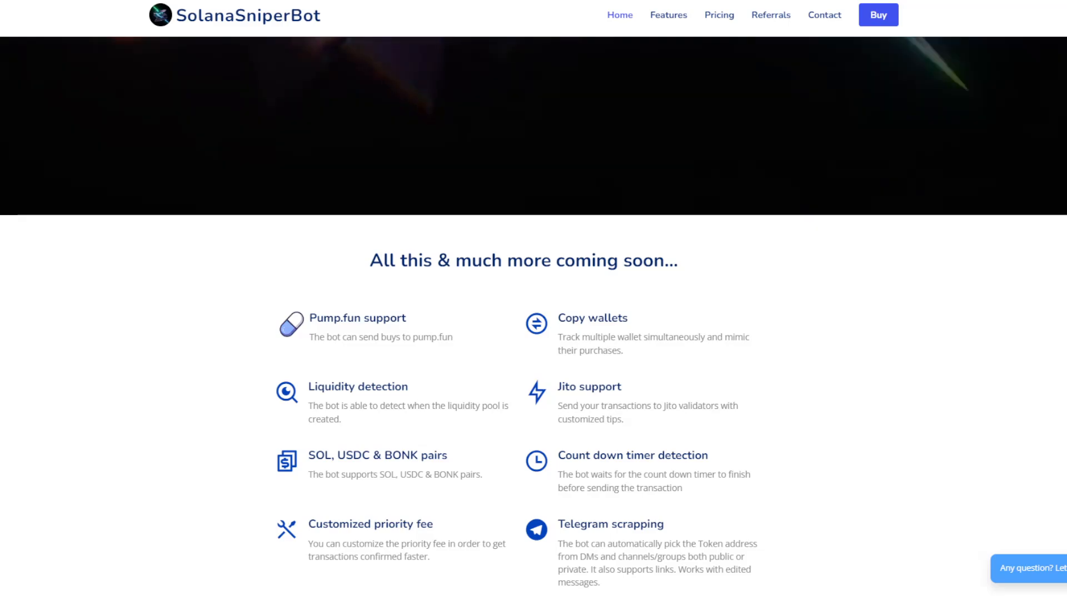
mouse_move(503, 333)
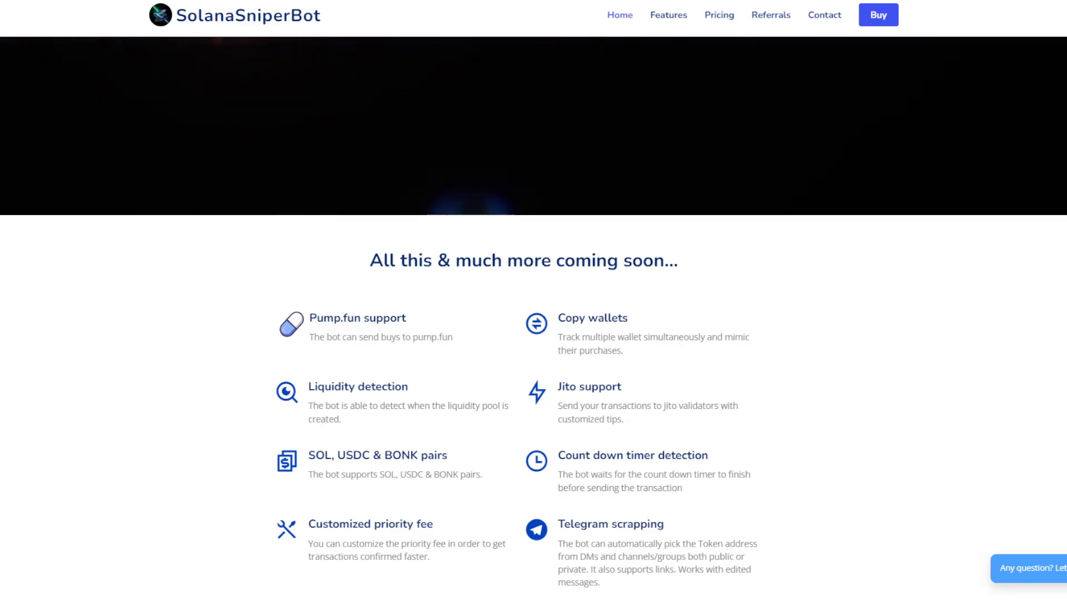
scroll("up", 3)
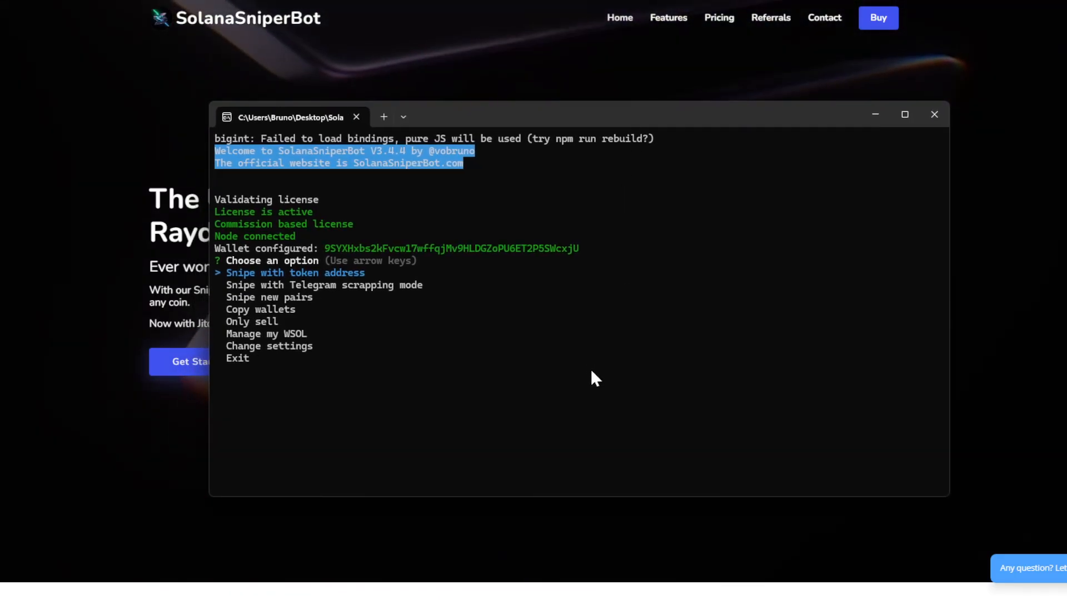
Choose Copy wallets mode, buy 0.00001 SOL, and set sell mode to 'Do not sell'.
key("down")
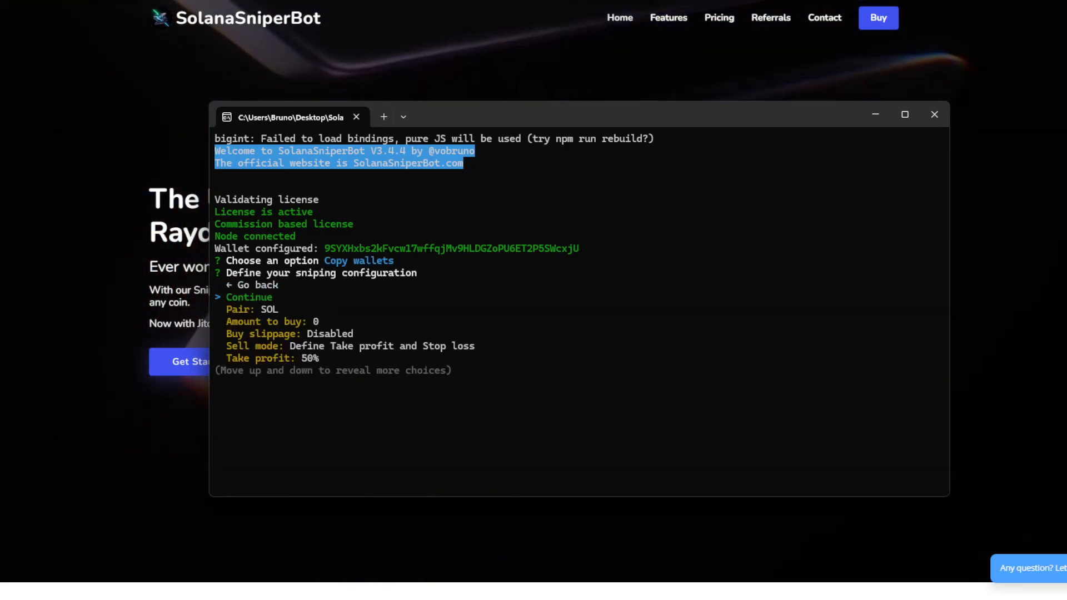
key("Down")
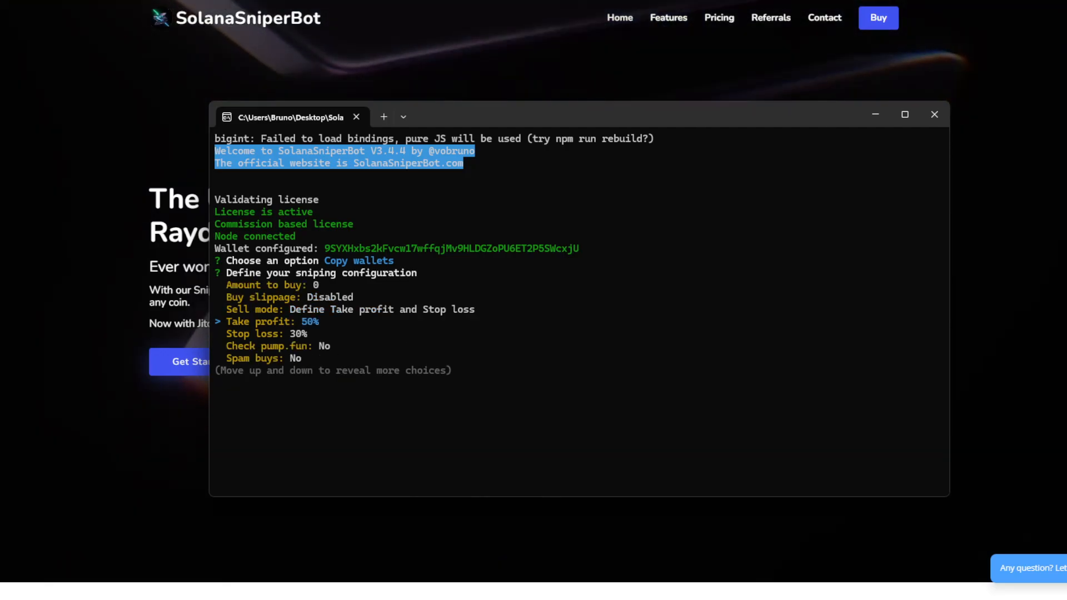
scroll("down", 3)
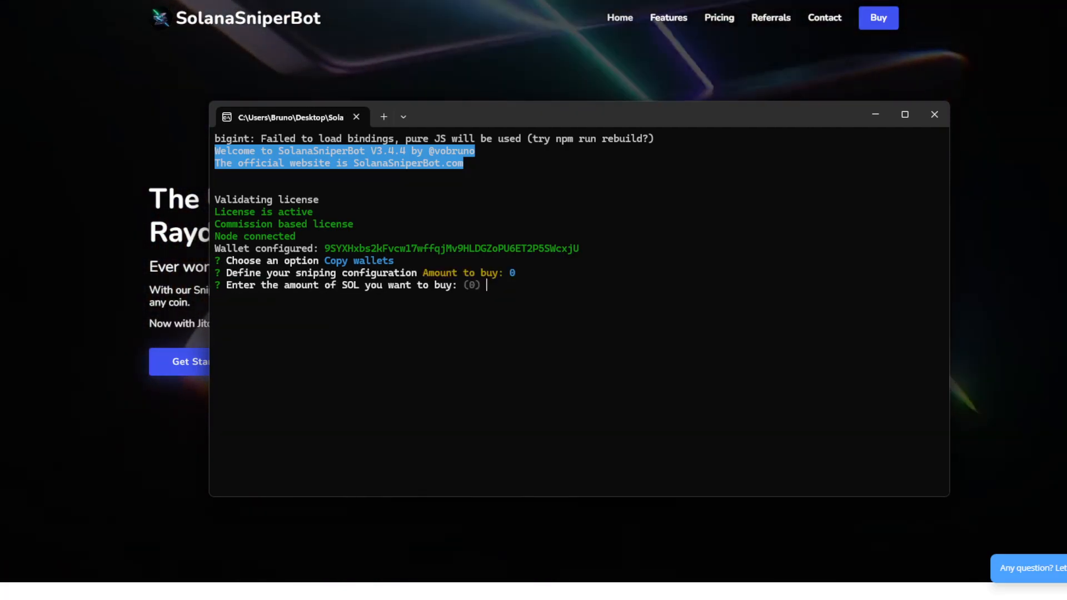
type("0")
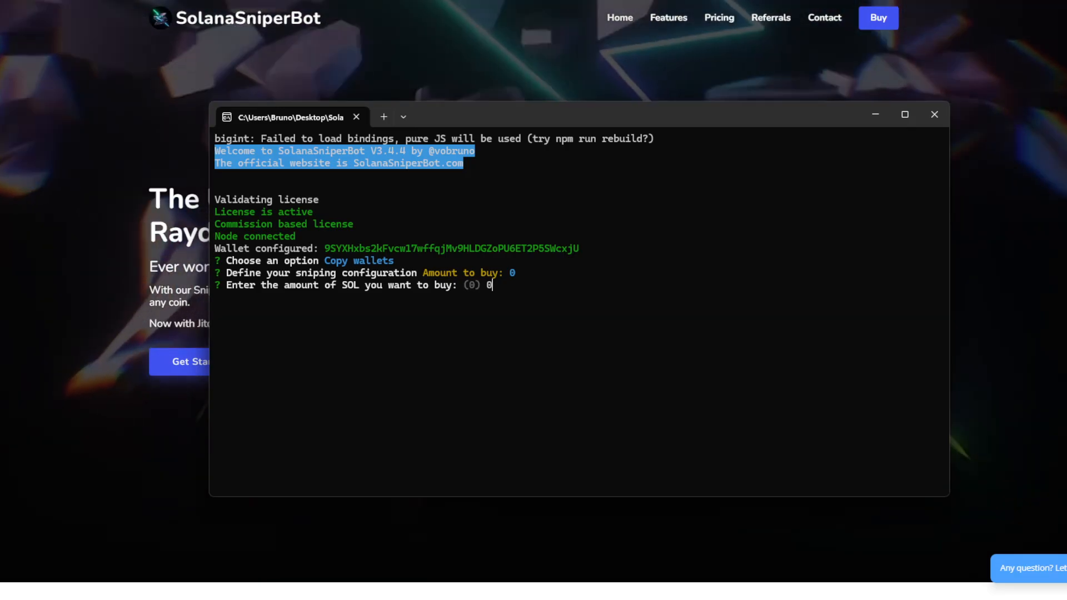
type(".0000")
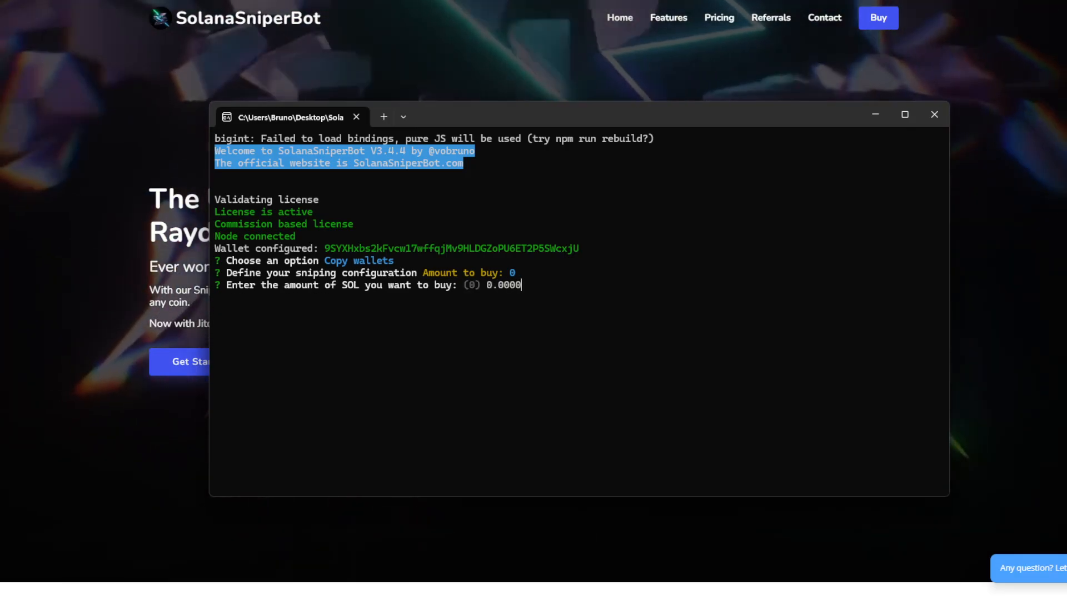
key("Return")
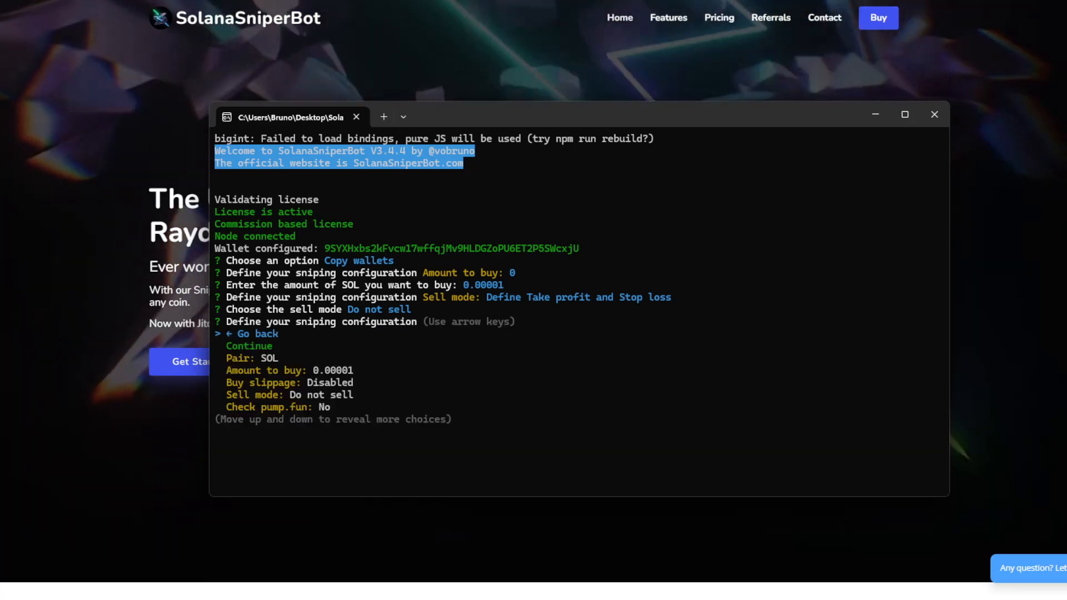
Answer No to freeze, mint and metadata filters; set pool limits to 0 and -1.
key("Down")
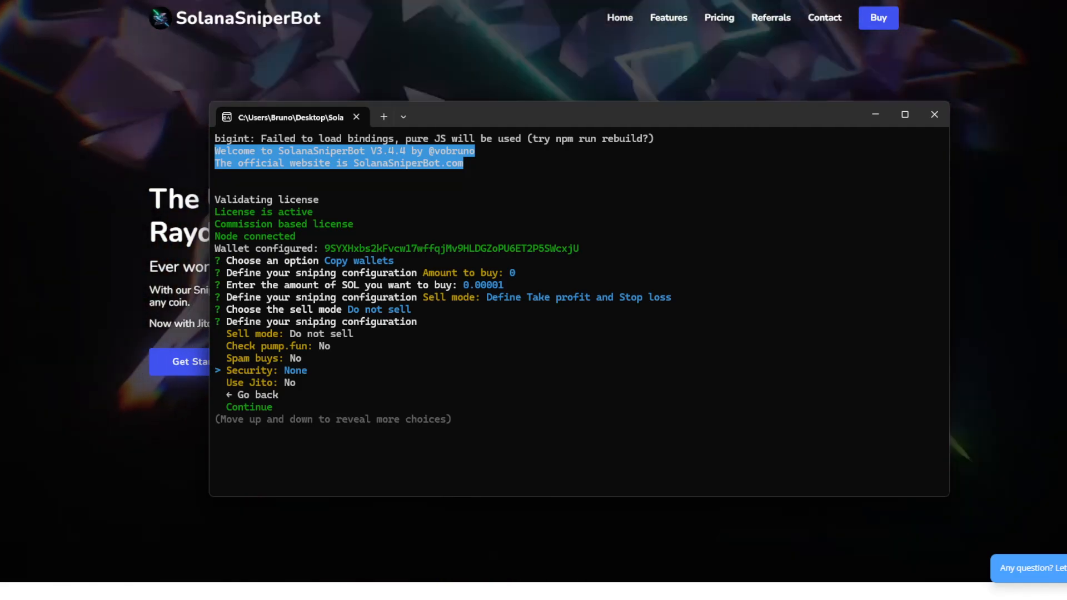
key("Return")
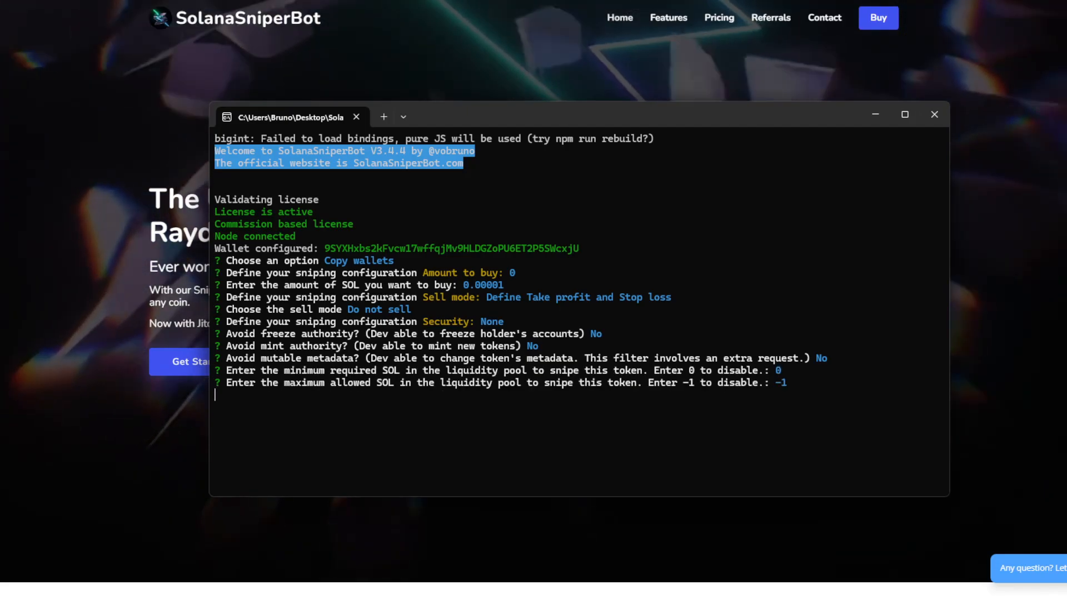
key("Return")
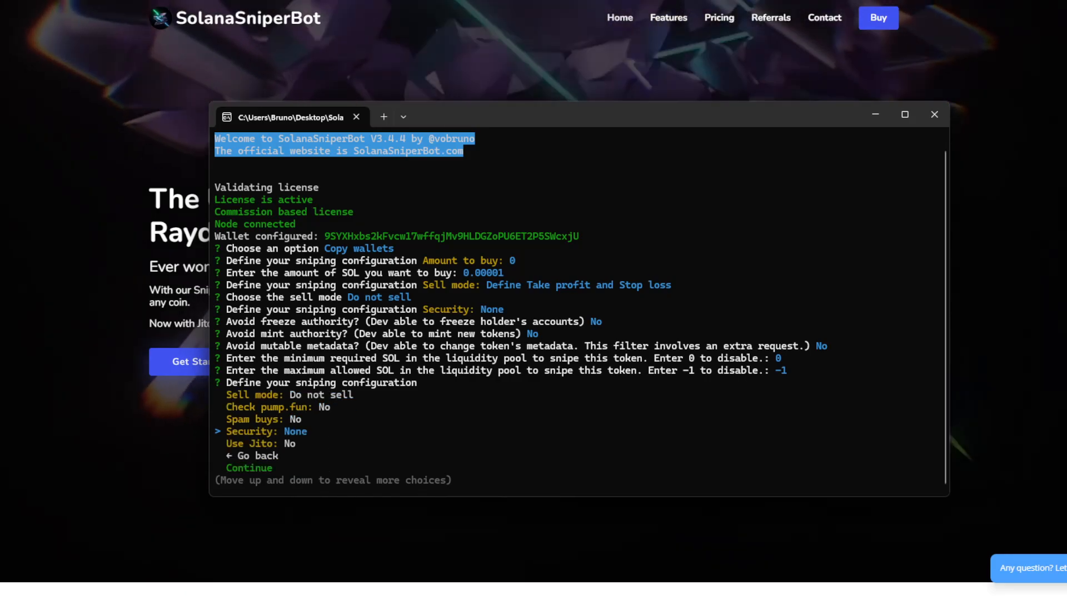
Enable Jito for buys and sells with 0.005 SOL tips, then continue to wallet tracking.
key("Down")
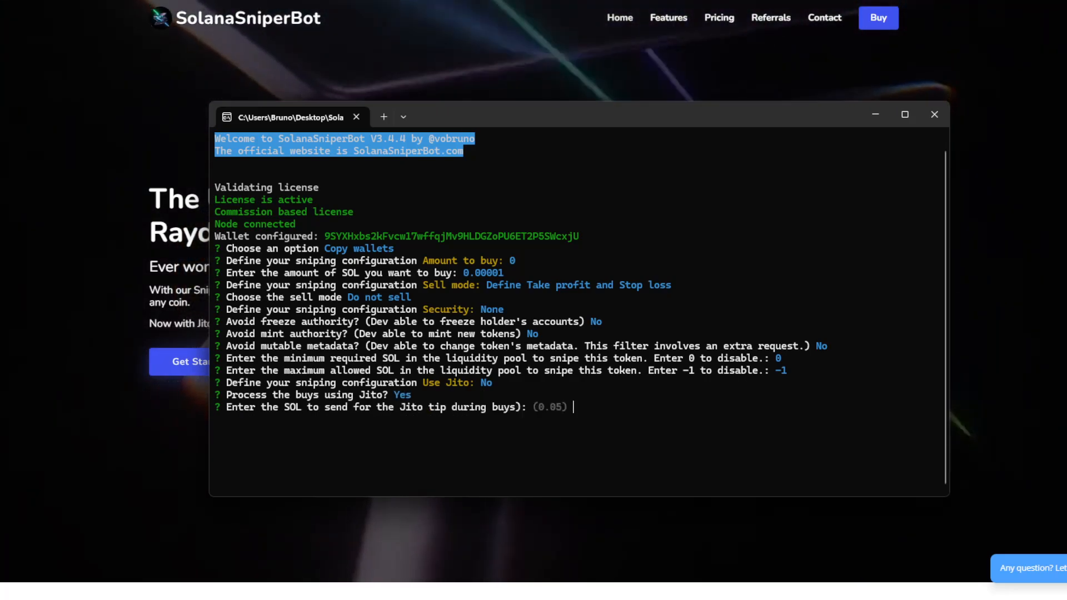
type("0.0")
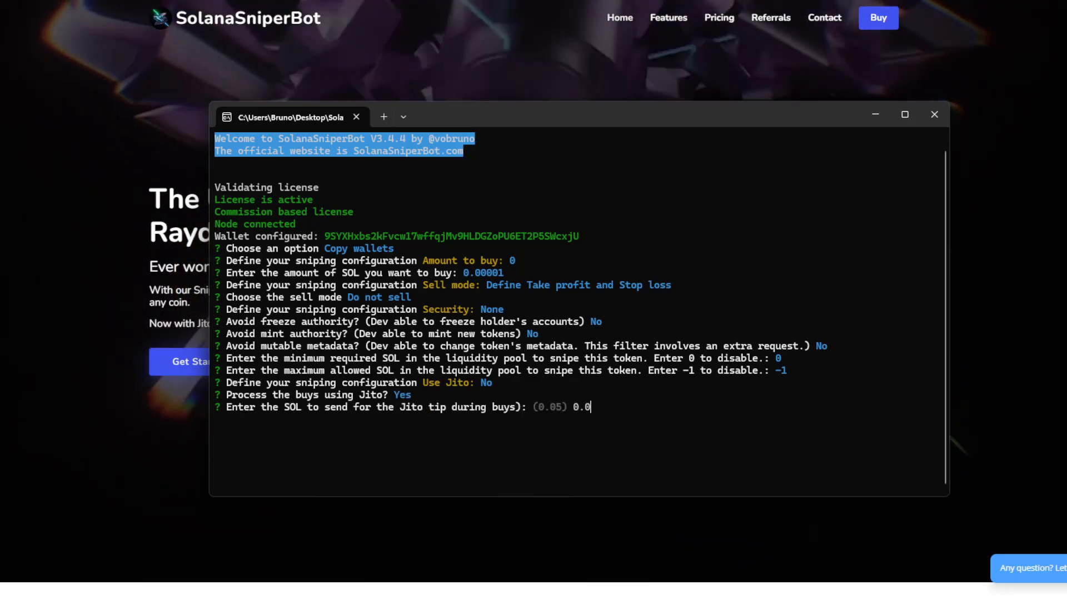
type("05")
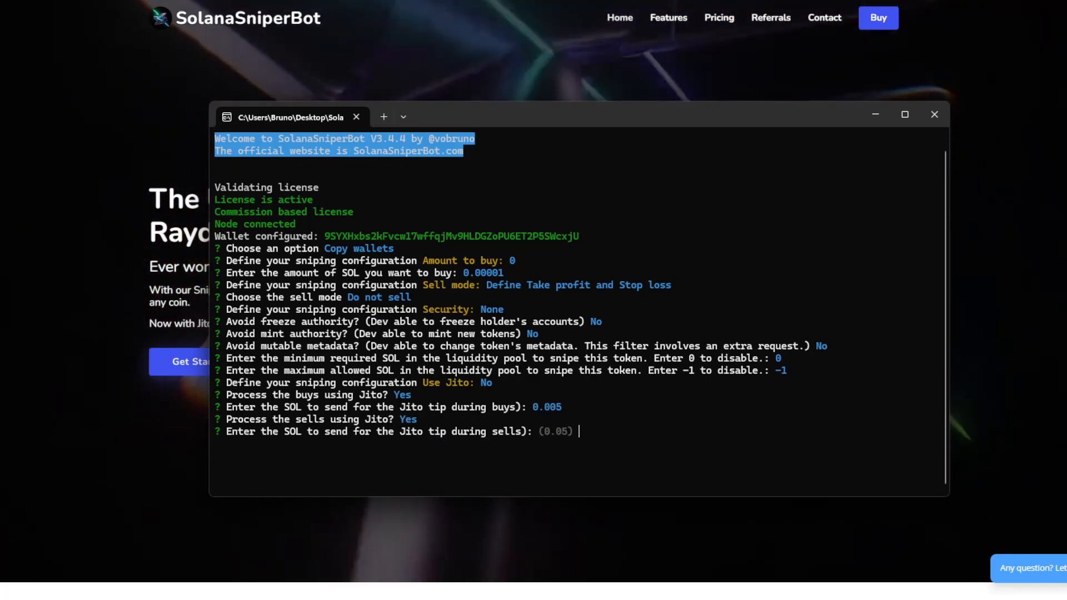
type("0.005")
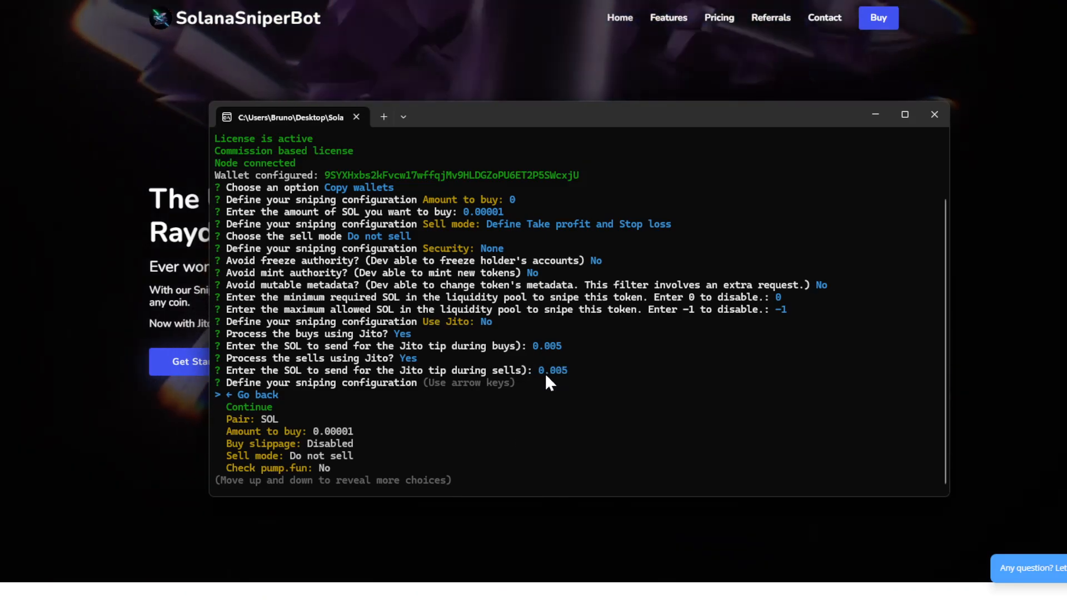
mouse_move(646, 406)
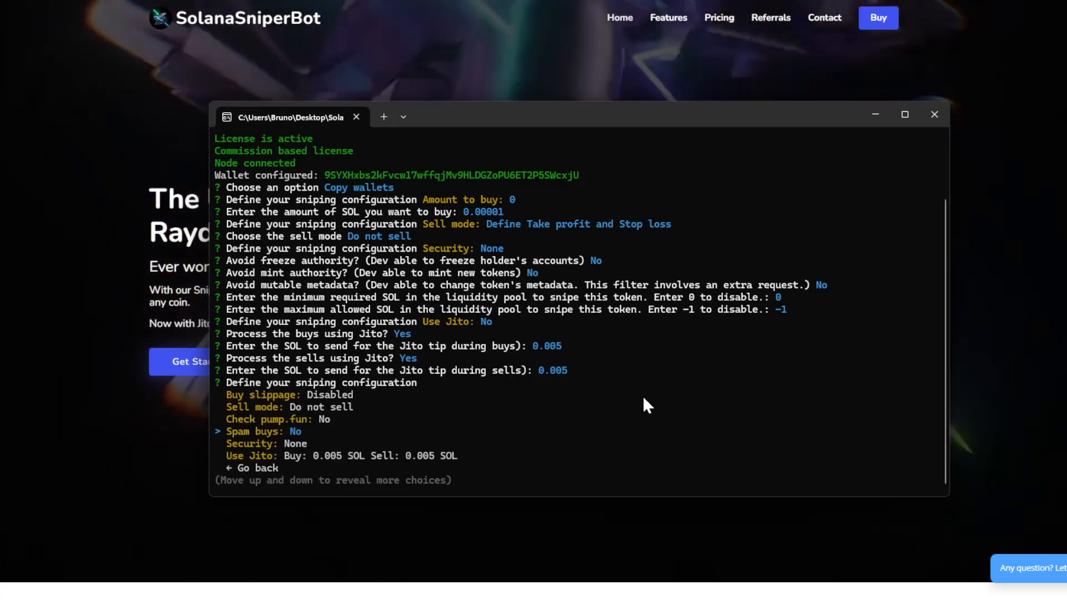
scroll("down", 3)
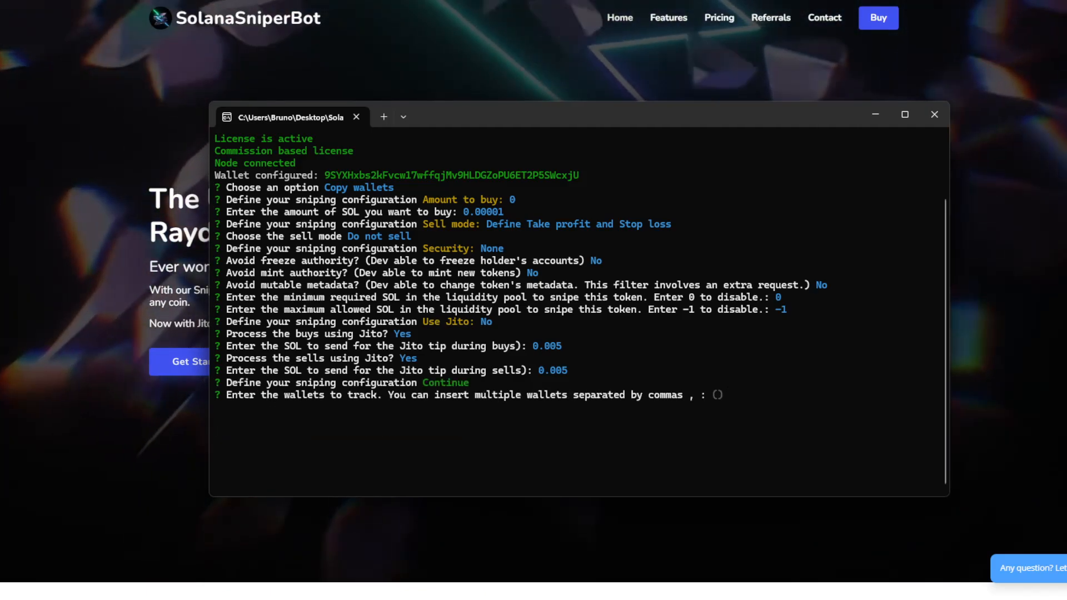
mouse_move(741, 422)
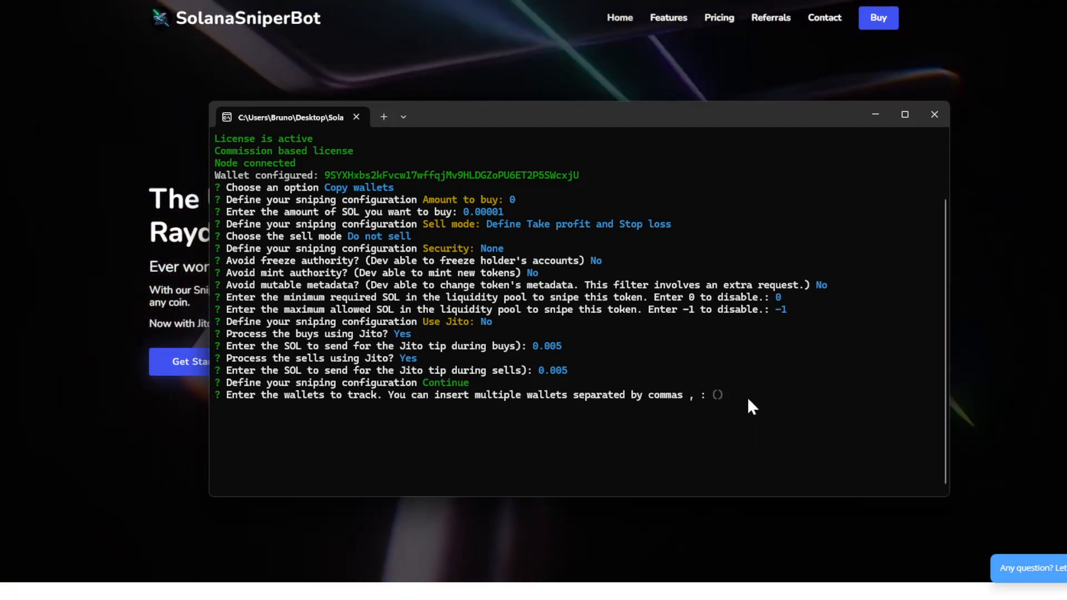
mouse_move(455, 19)
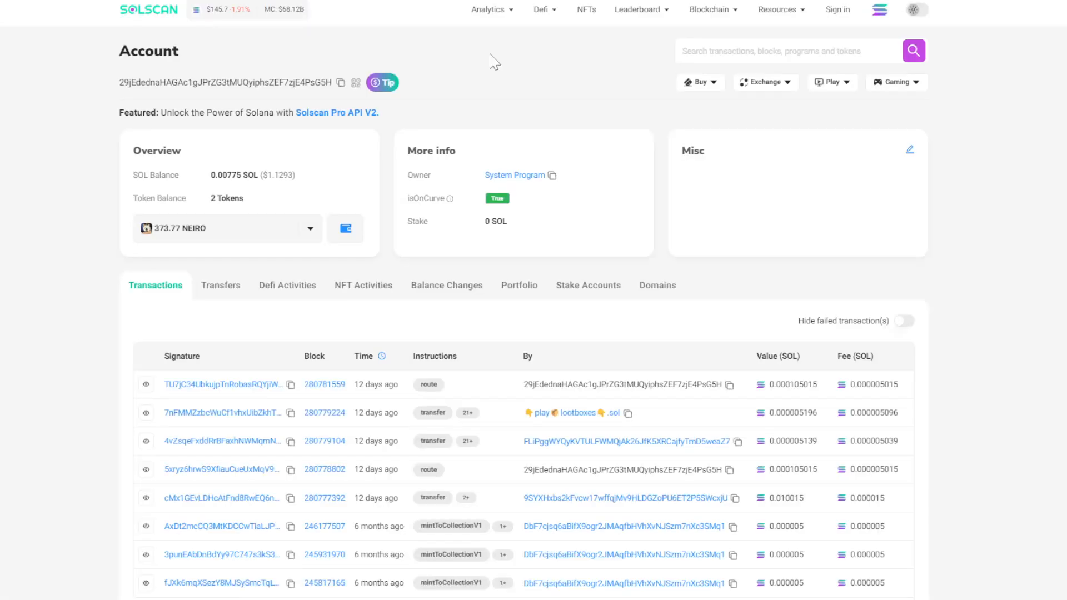
left_click(341, 82)
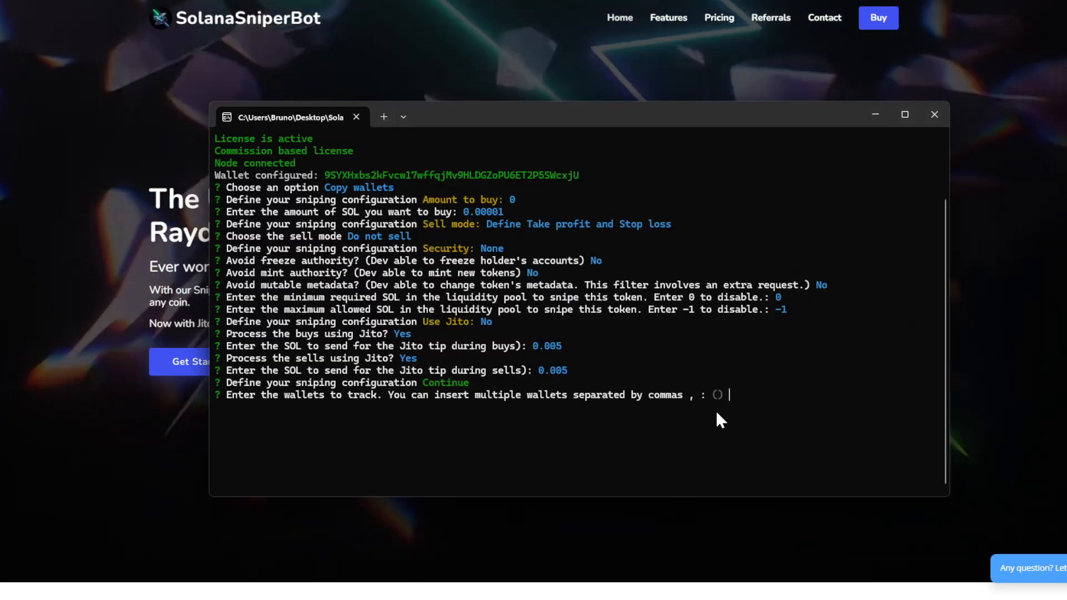
type("29jEdednaHAGAc1gJPrZG3tMUQyiphsZEF7zjE4PsG5H")
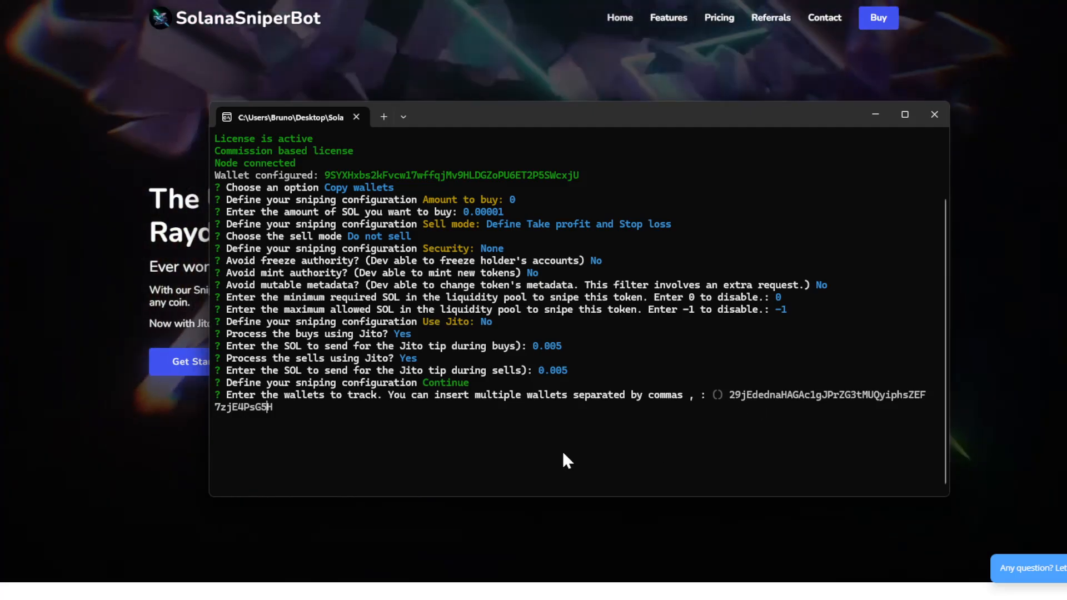
key("Return")
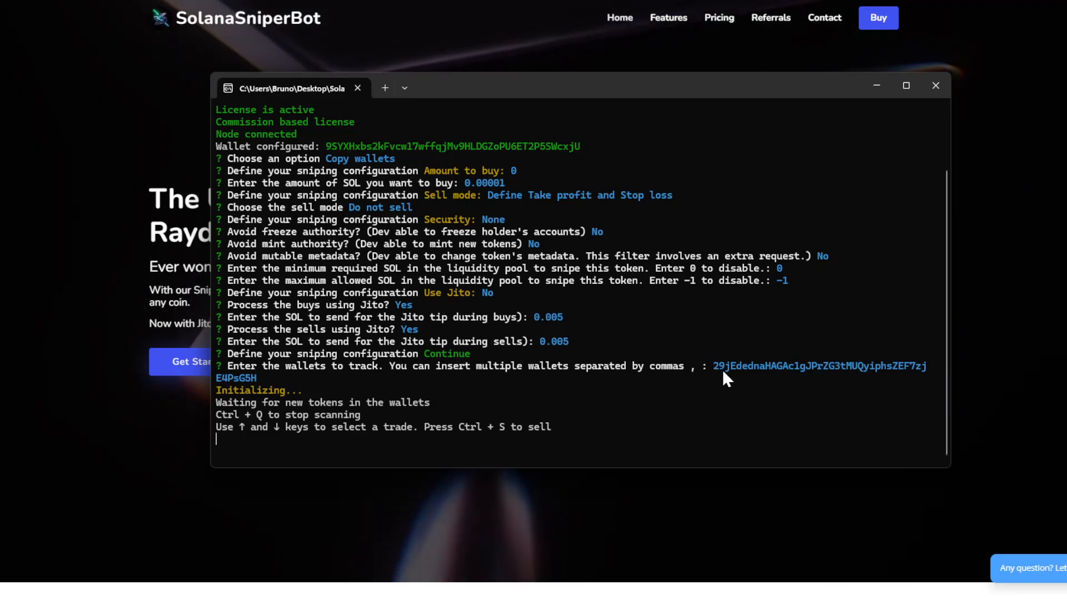
mouse_move(264, 379)
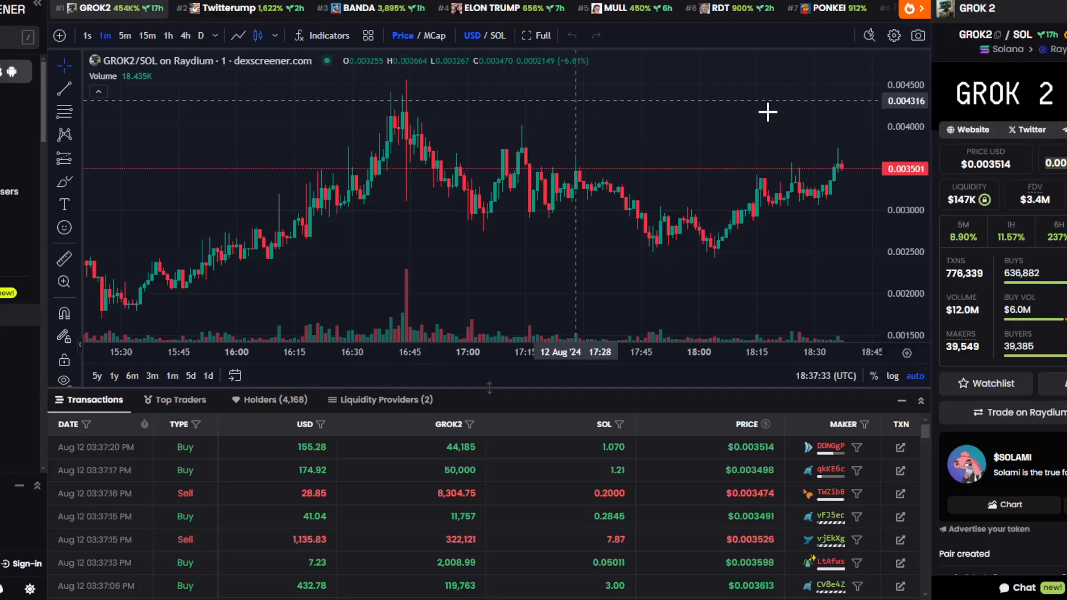
Copy the GROK 2 token address from the GROK2/SOL DEX Screener page.
left_click(1003, 34)
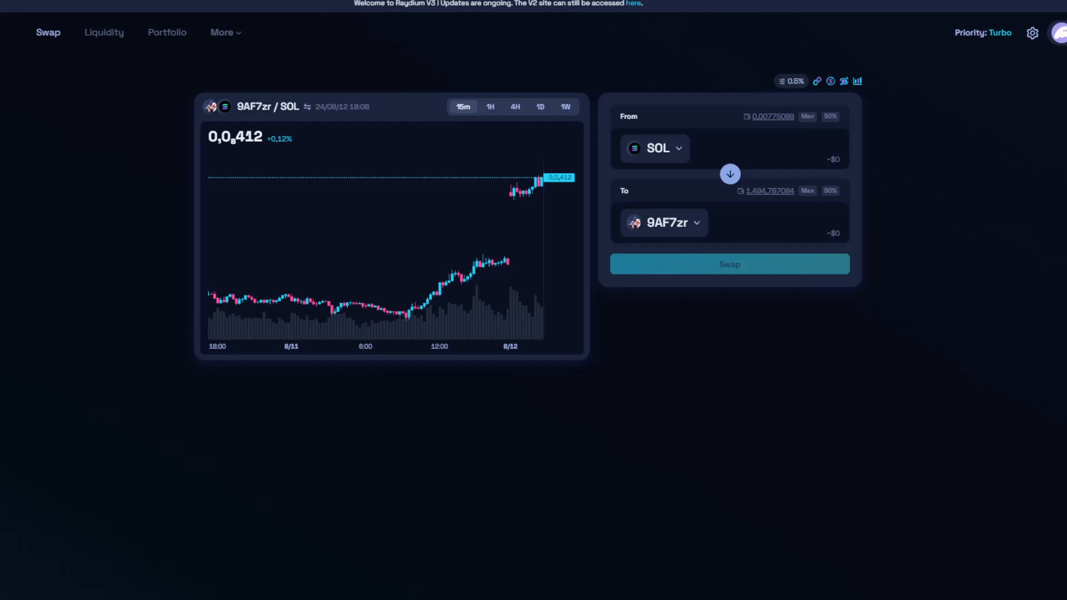
Set the swap's receive token to GROK2 by pasting its mint address and confirming.
left_click(652, 148)
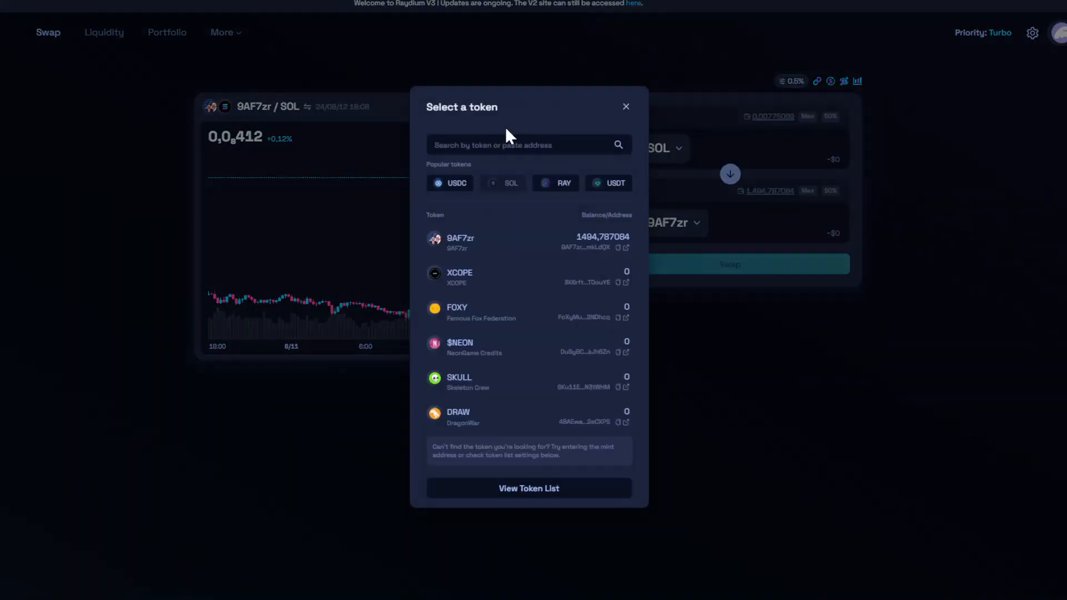
type("J2v4FvS7Mr1yZfF8t9W9DkxwKdiHz4wkPz")
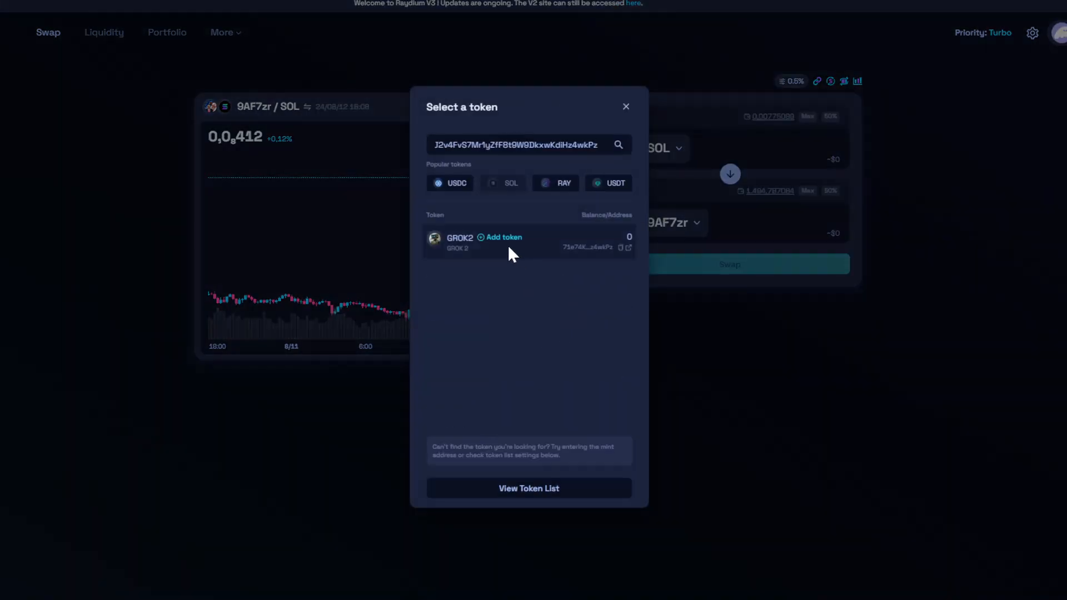
left_click(460, 242)
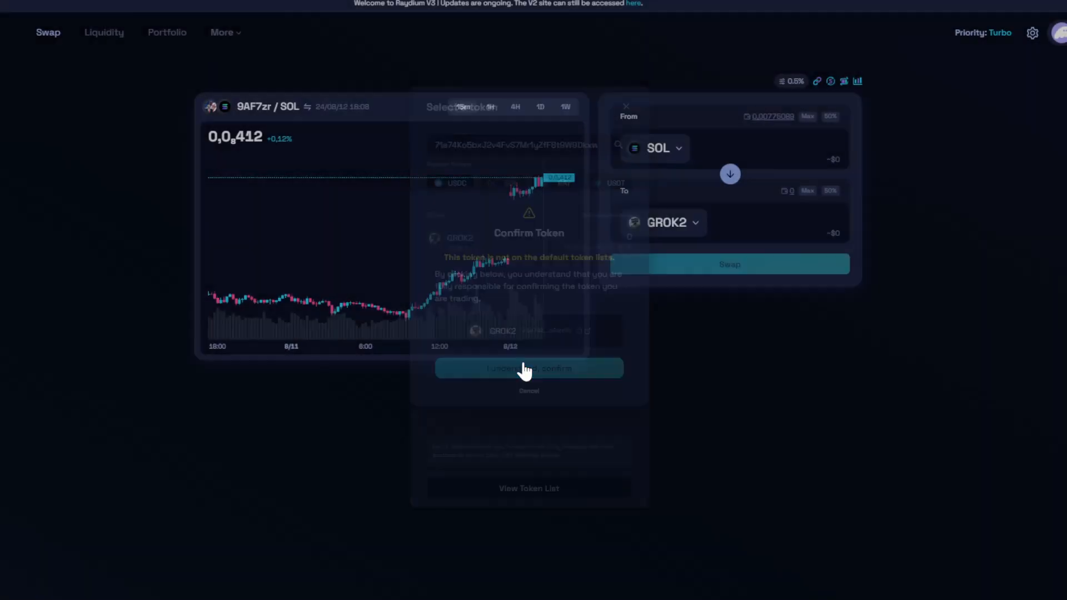
left_click(528, 368)
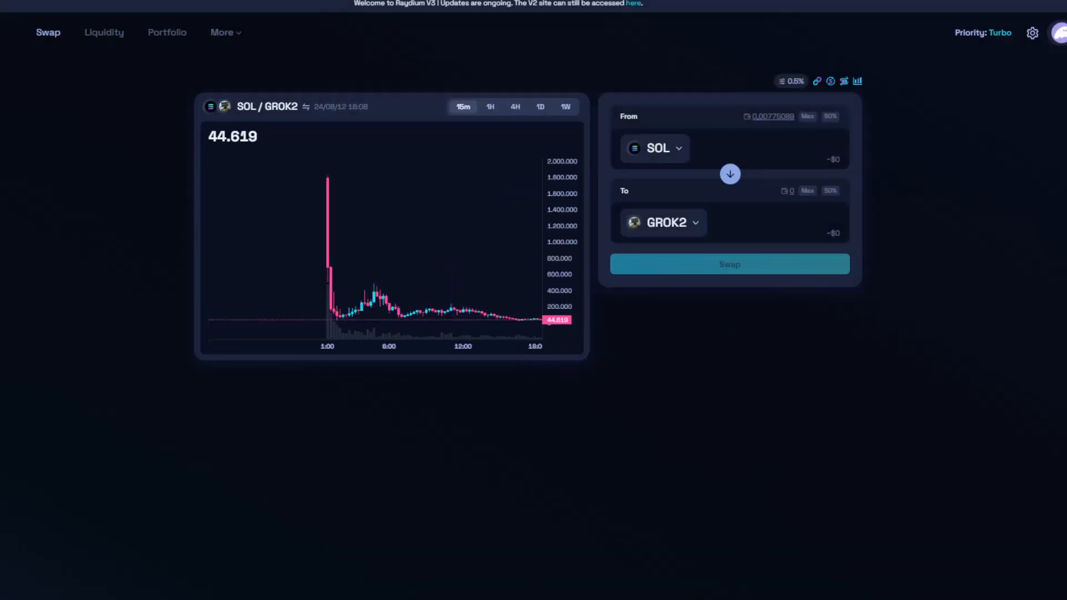
Swap 0,0001 SOL for GROK2 on Raydium.
type("000")
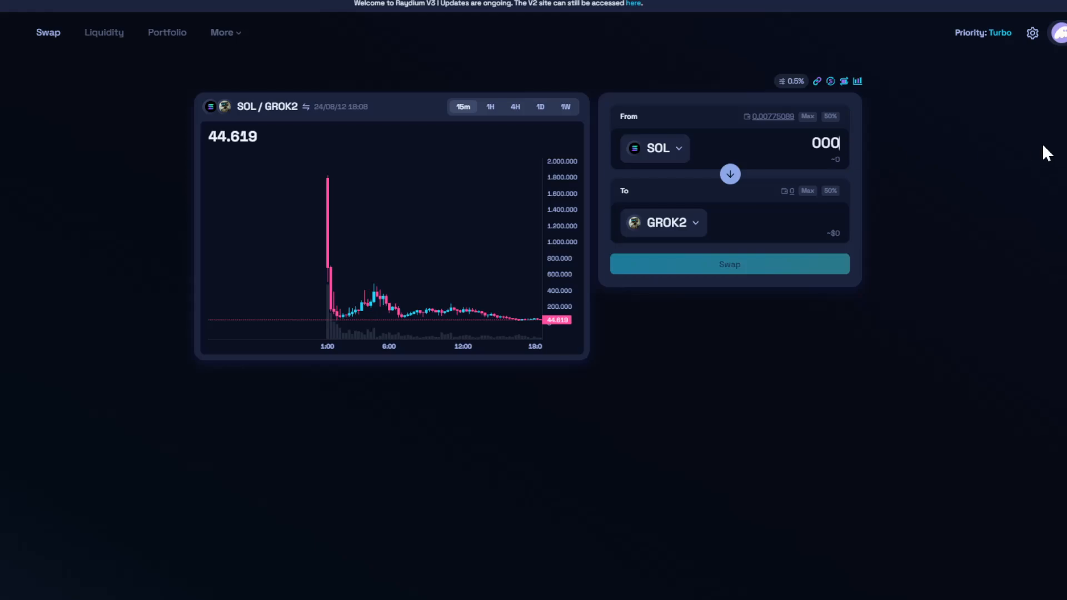
type("0,")
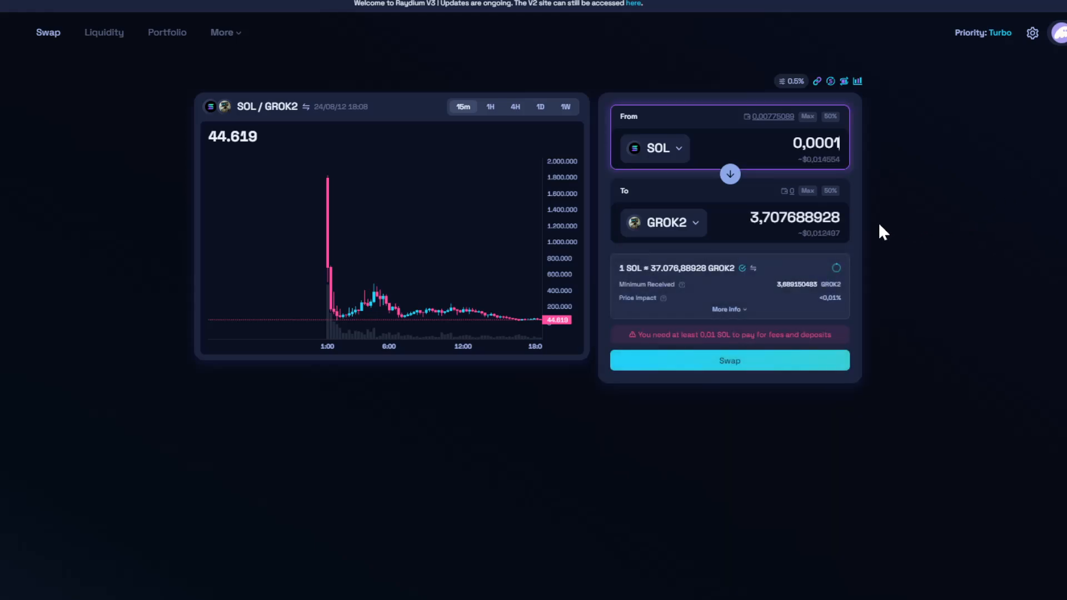
mouse_move(829, 270)
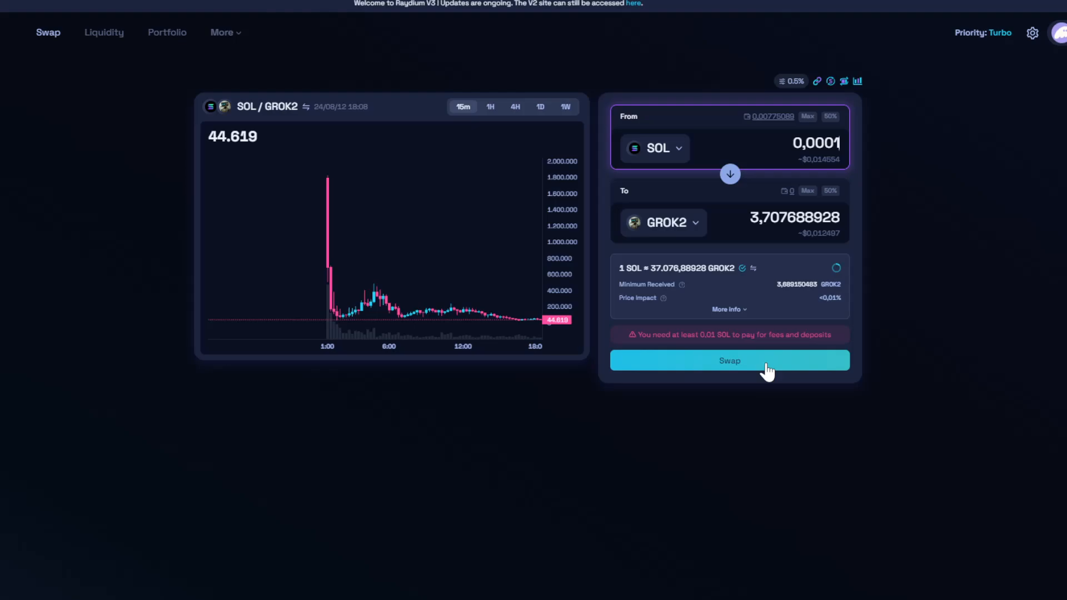
left_click(729, 361)
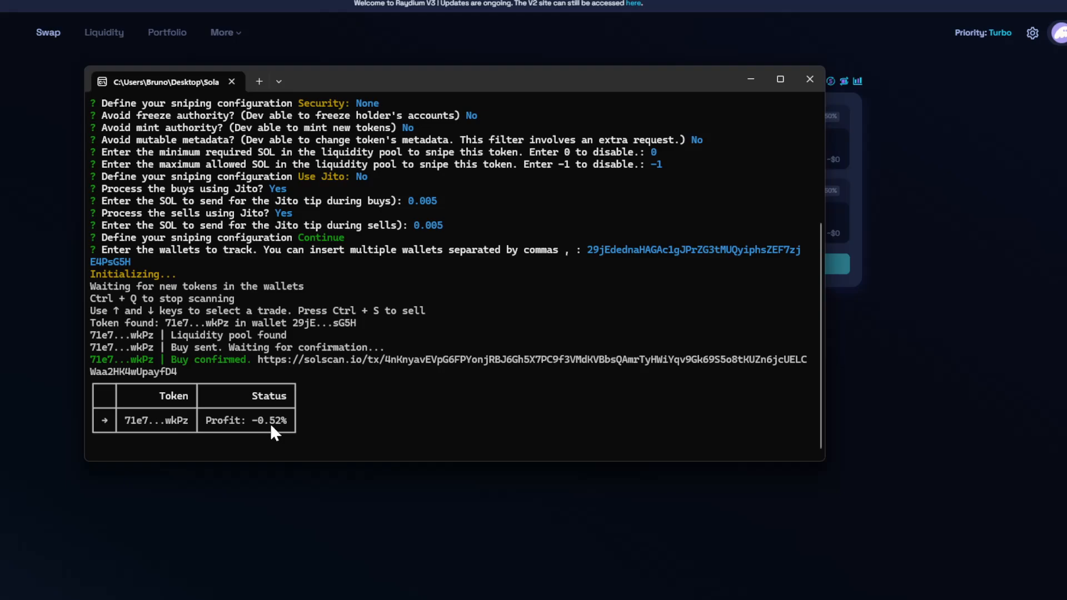
mouse_move(322, 426)
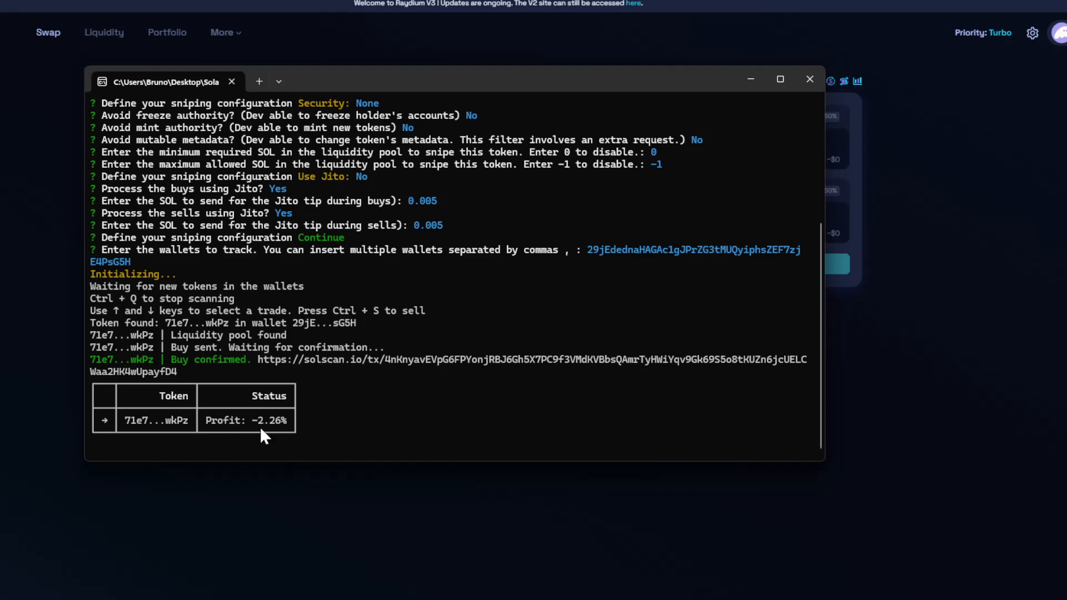
mouse_move(315, 425)
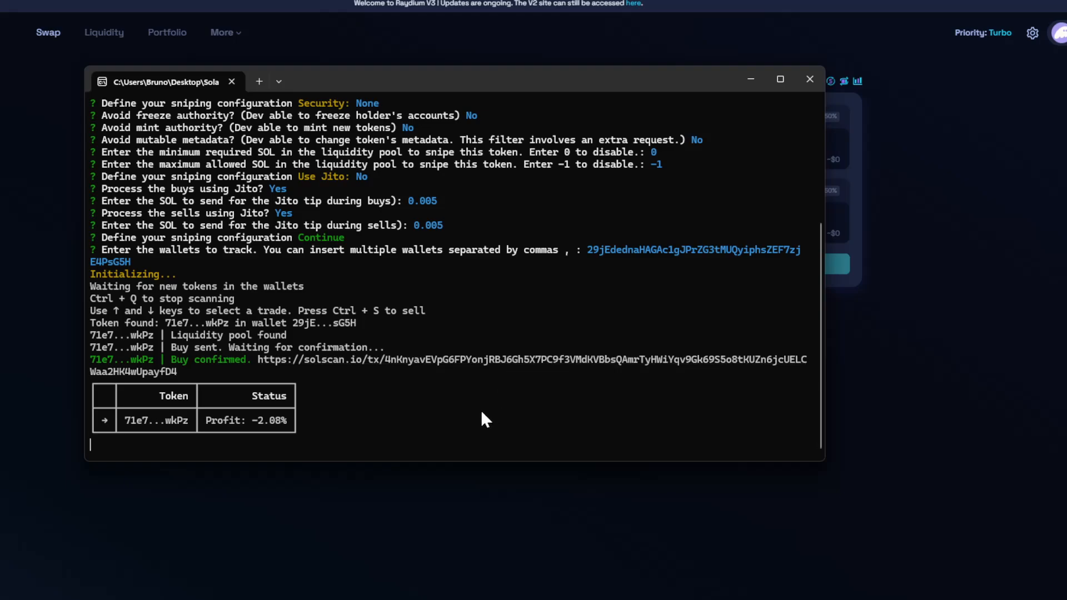
mouse_move(434, 394)
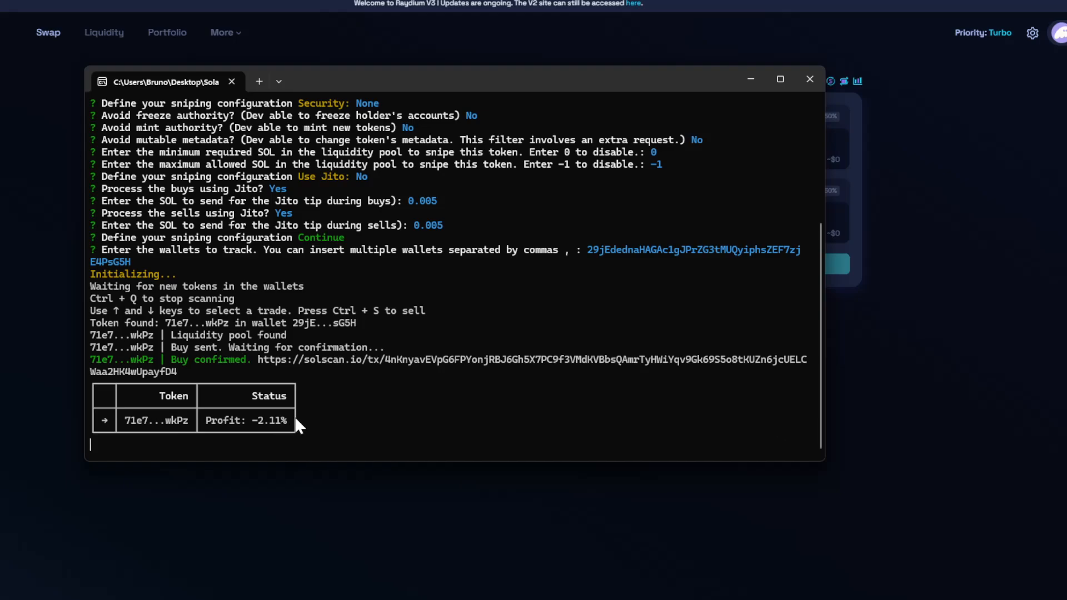
mouse_move(342, 418)
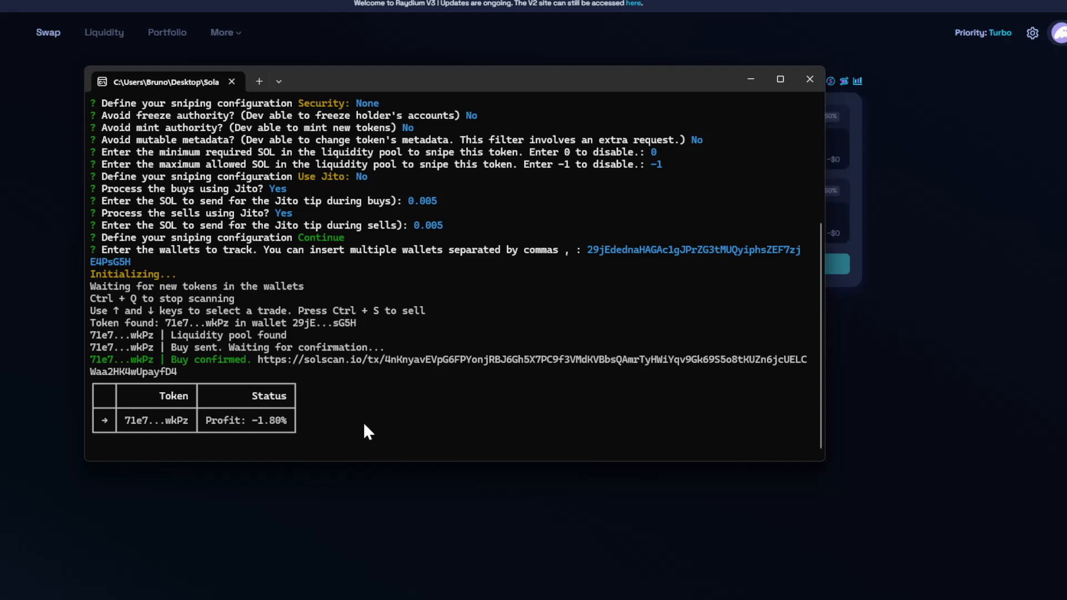
mouse_move(312, 406)
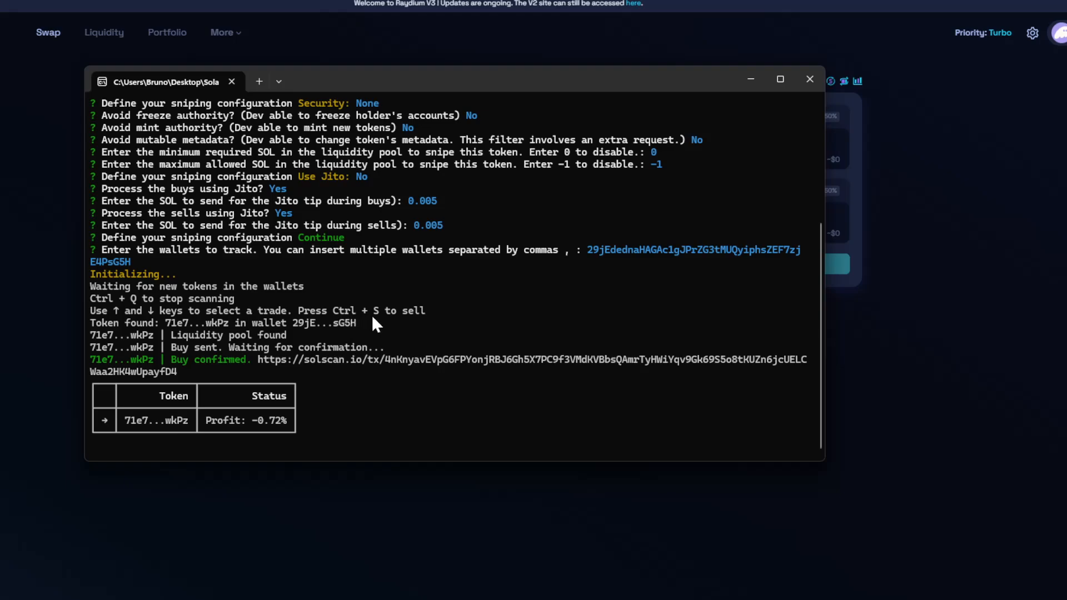
Sell the copied GROK2 position with Ctrl+S and wait for Sell confirmed.
key("ctrl+s")
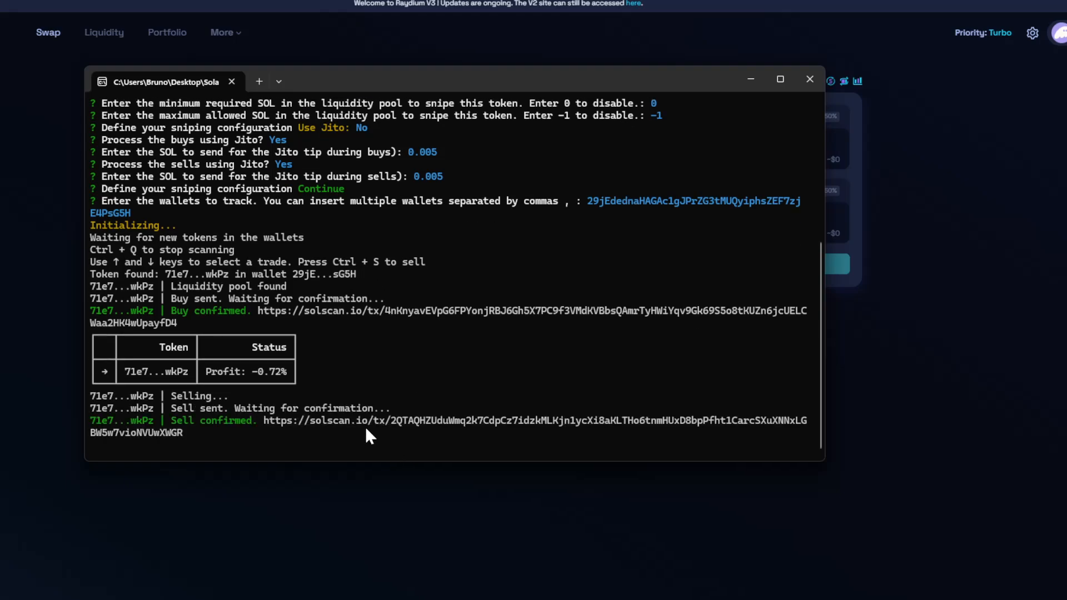
mouse_move(303, 447)
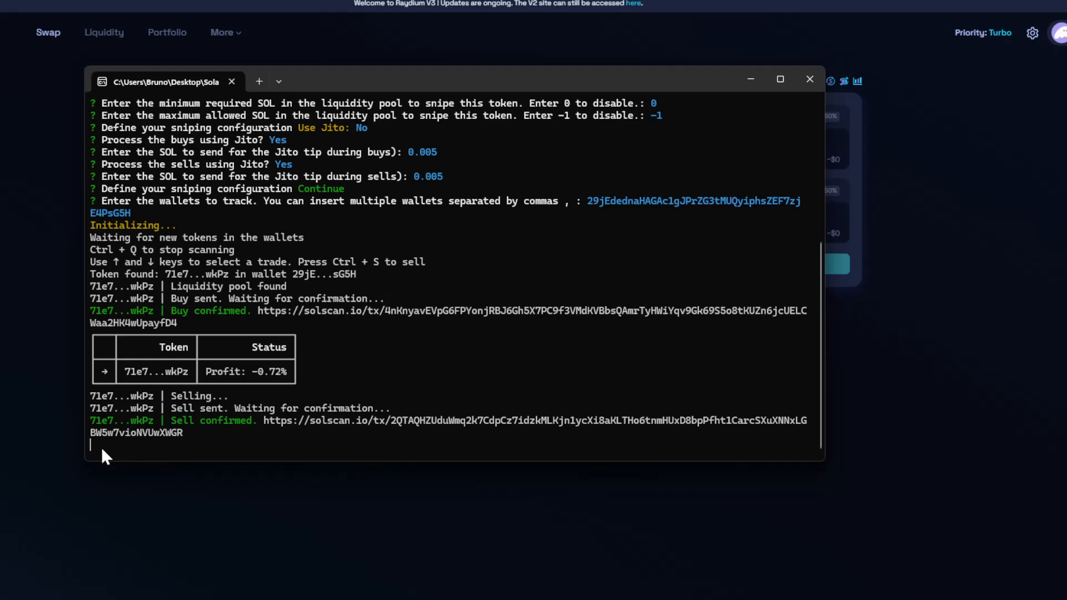
mouse_move(191, 458)
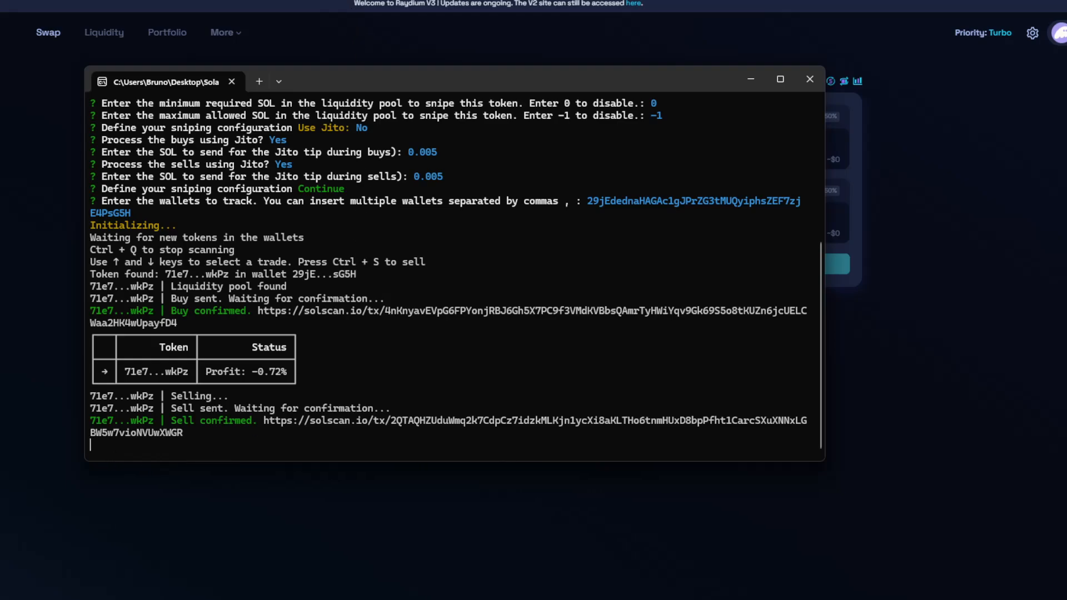
mouse_move(580, 319)
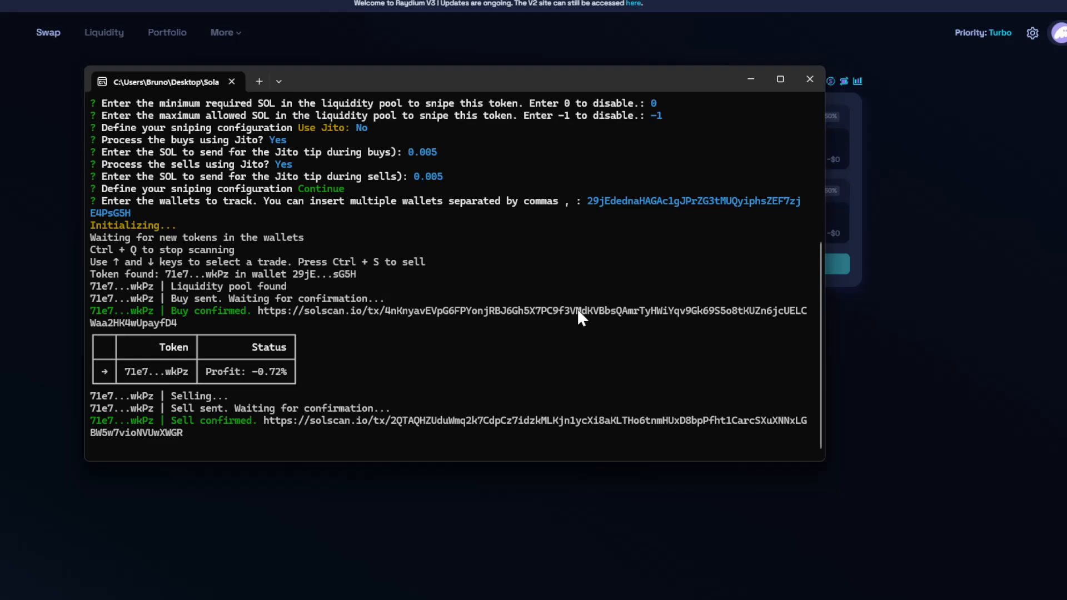
mouse_move(669, 331)
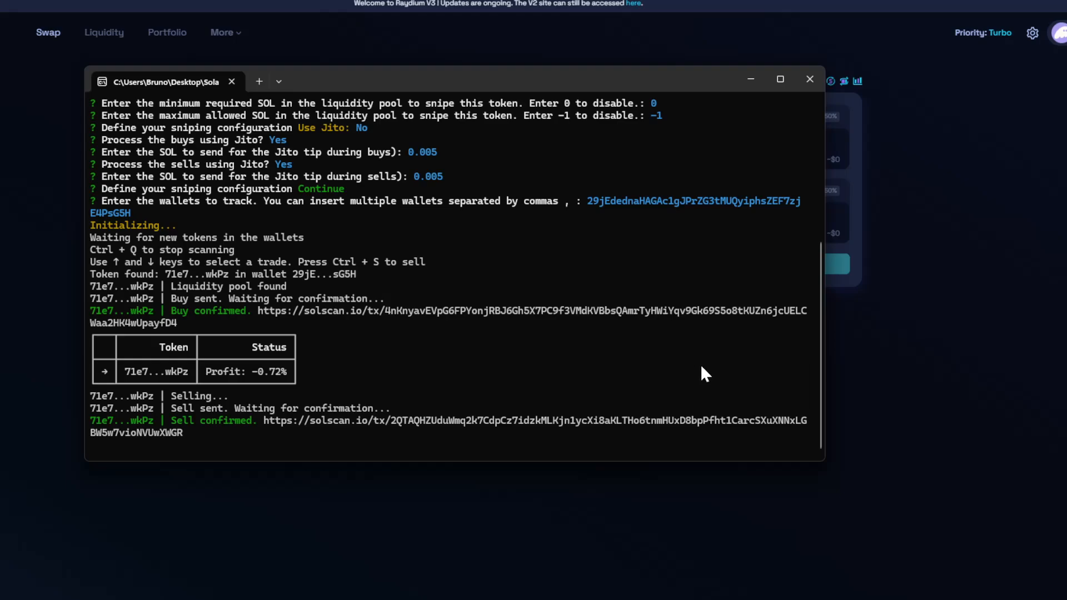
mouse_move(724, 370)
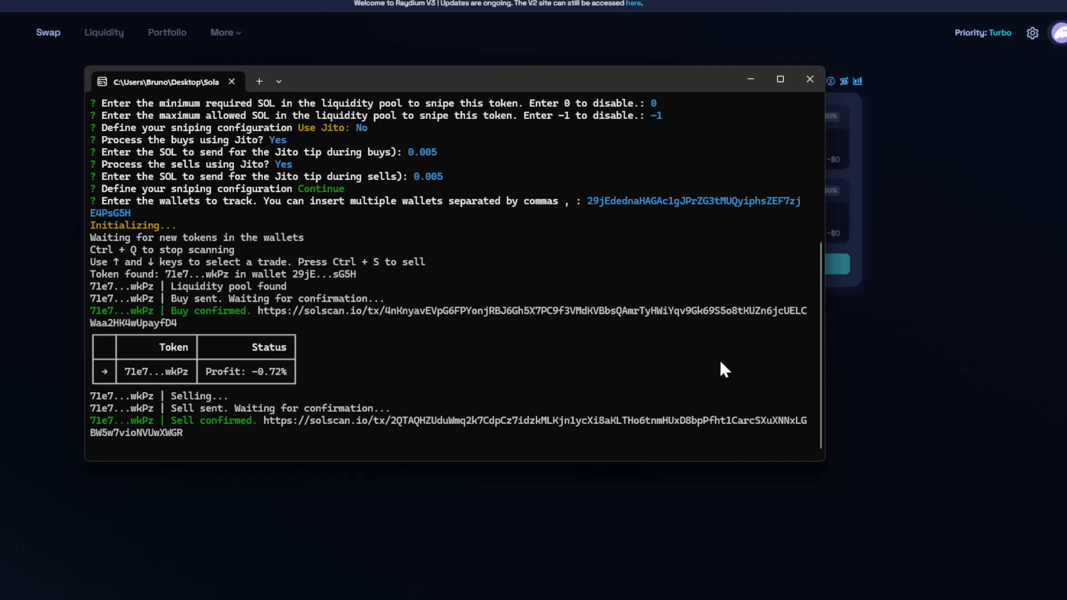
mouse_move(519, 373)
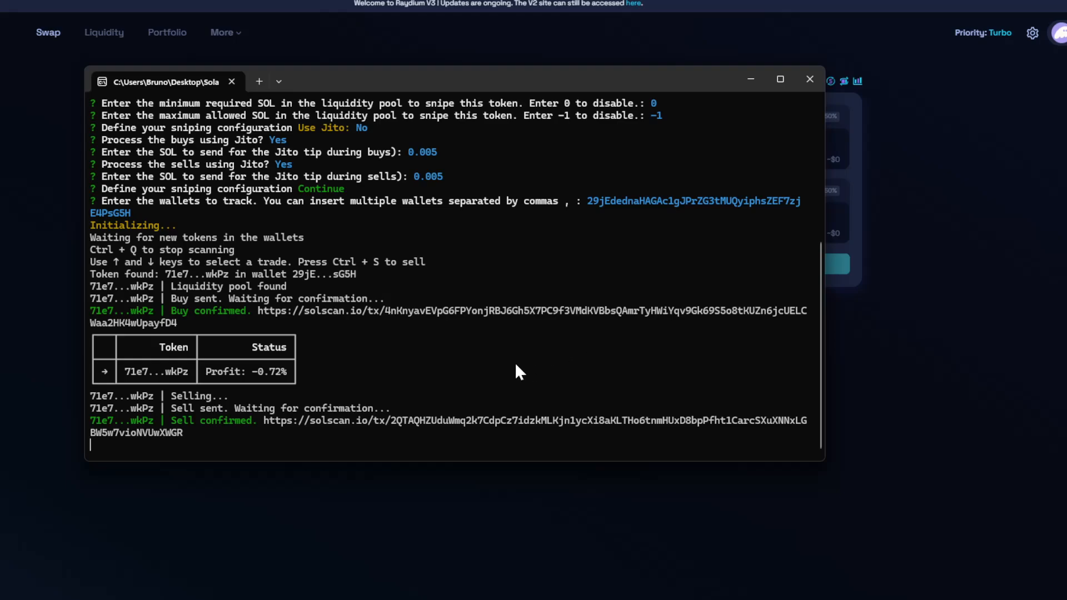
mouse_move(509, 356)
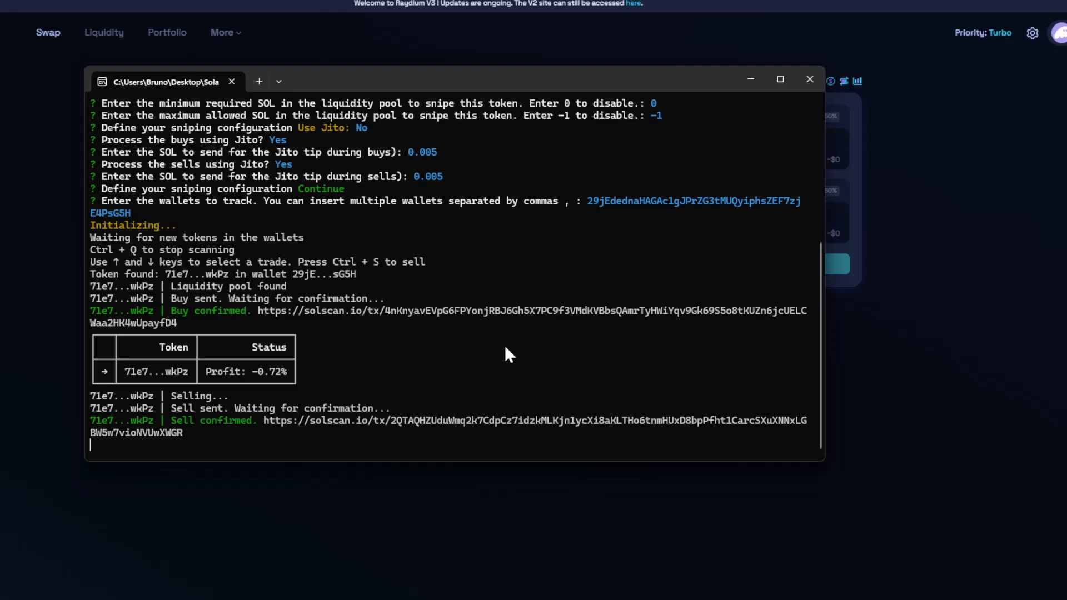
mouse_move(512, 372)
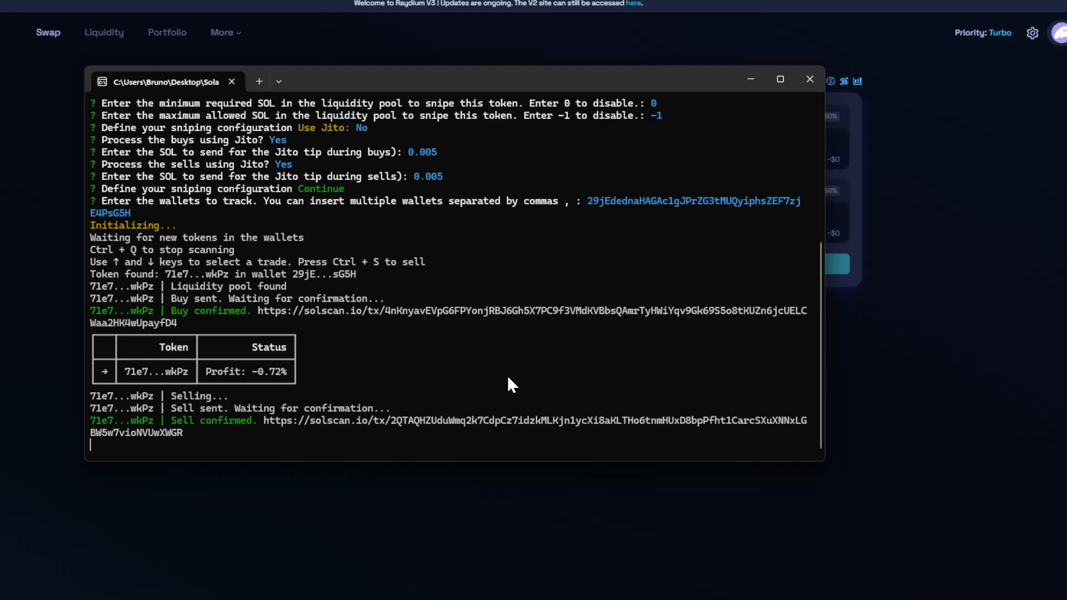
mouse_move(1062, 597)
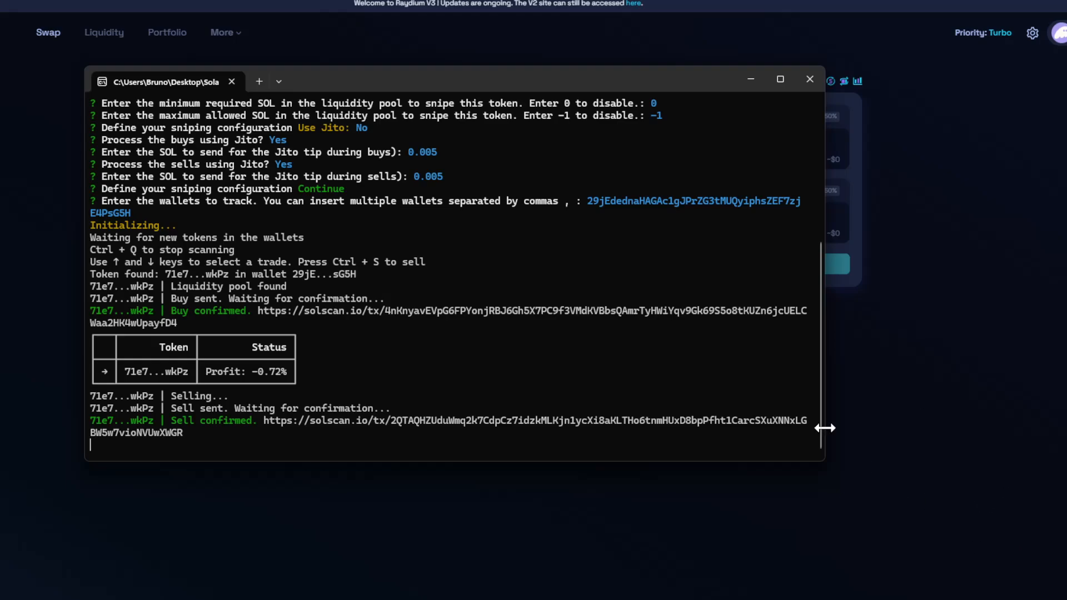
mouse_move(712, 372)
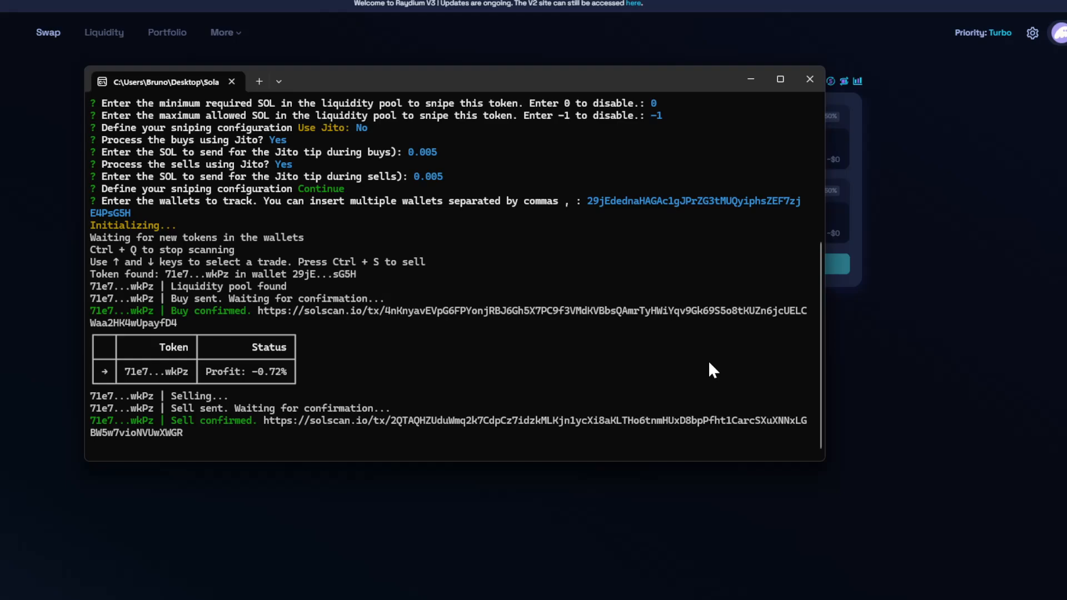
mouse_move(719, 373)
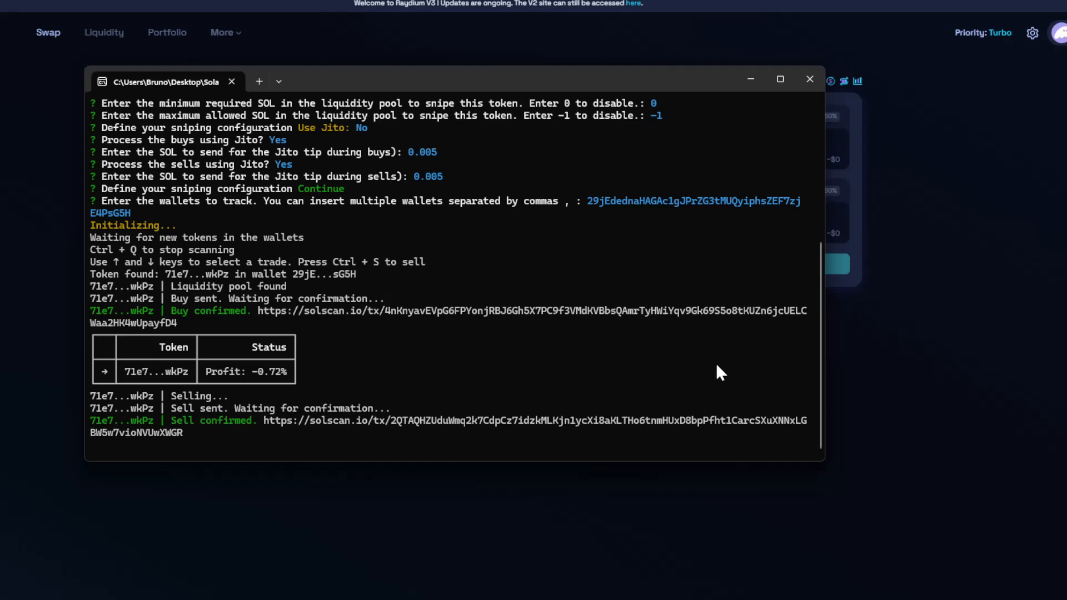
mouse_move(957, 370)
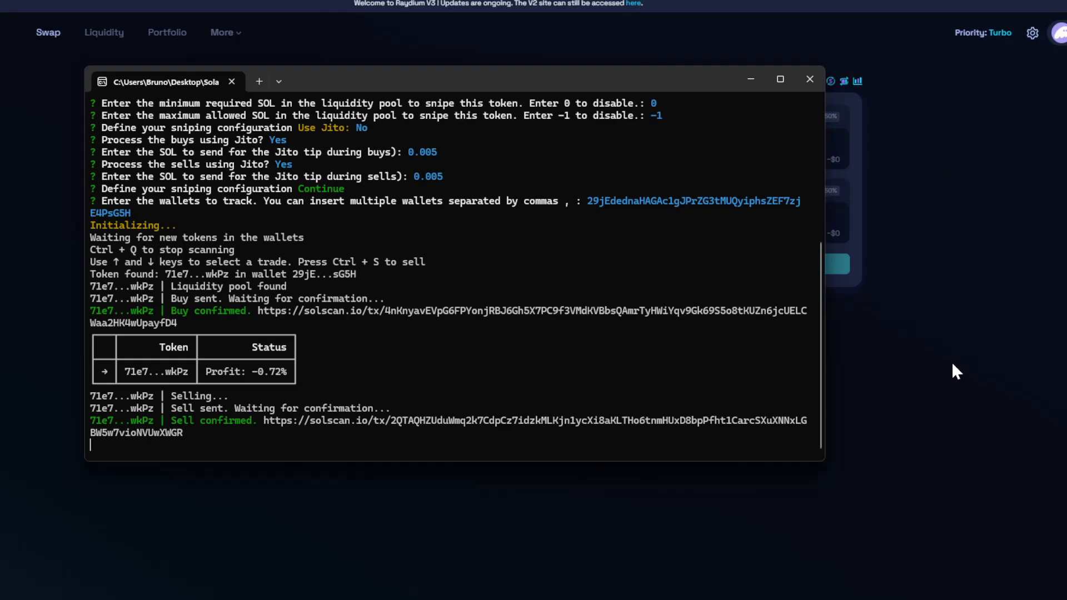
mouse_move(962, 368)
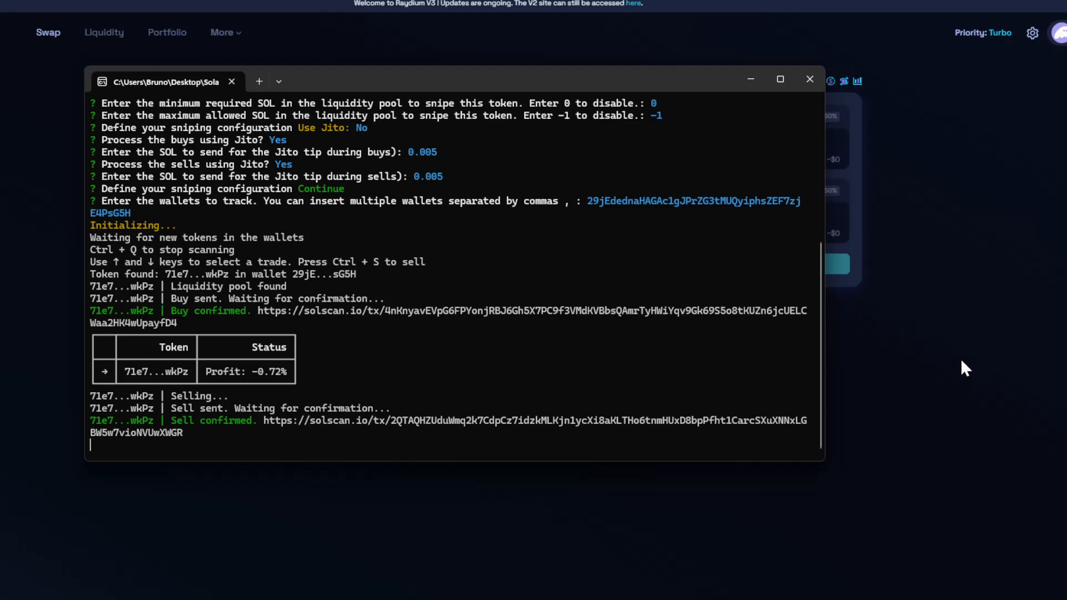